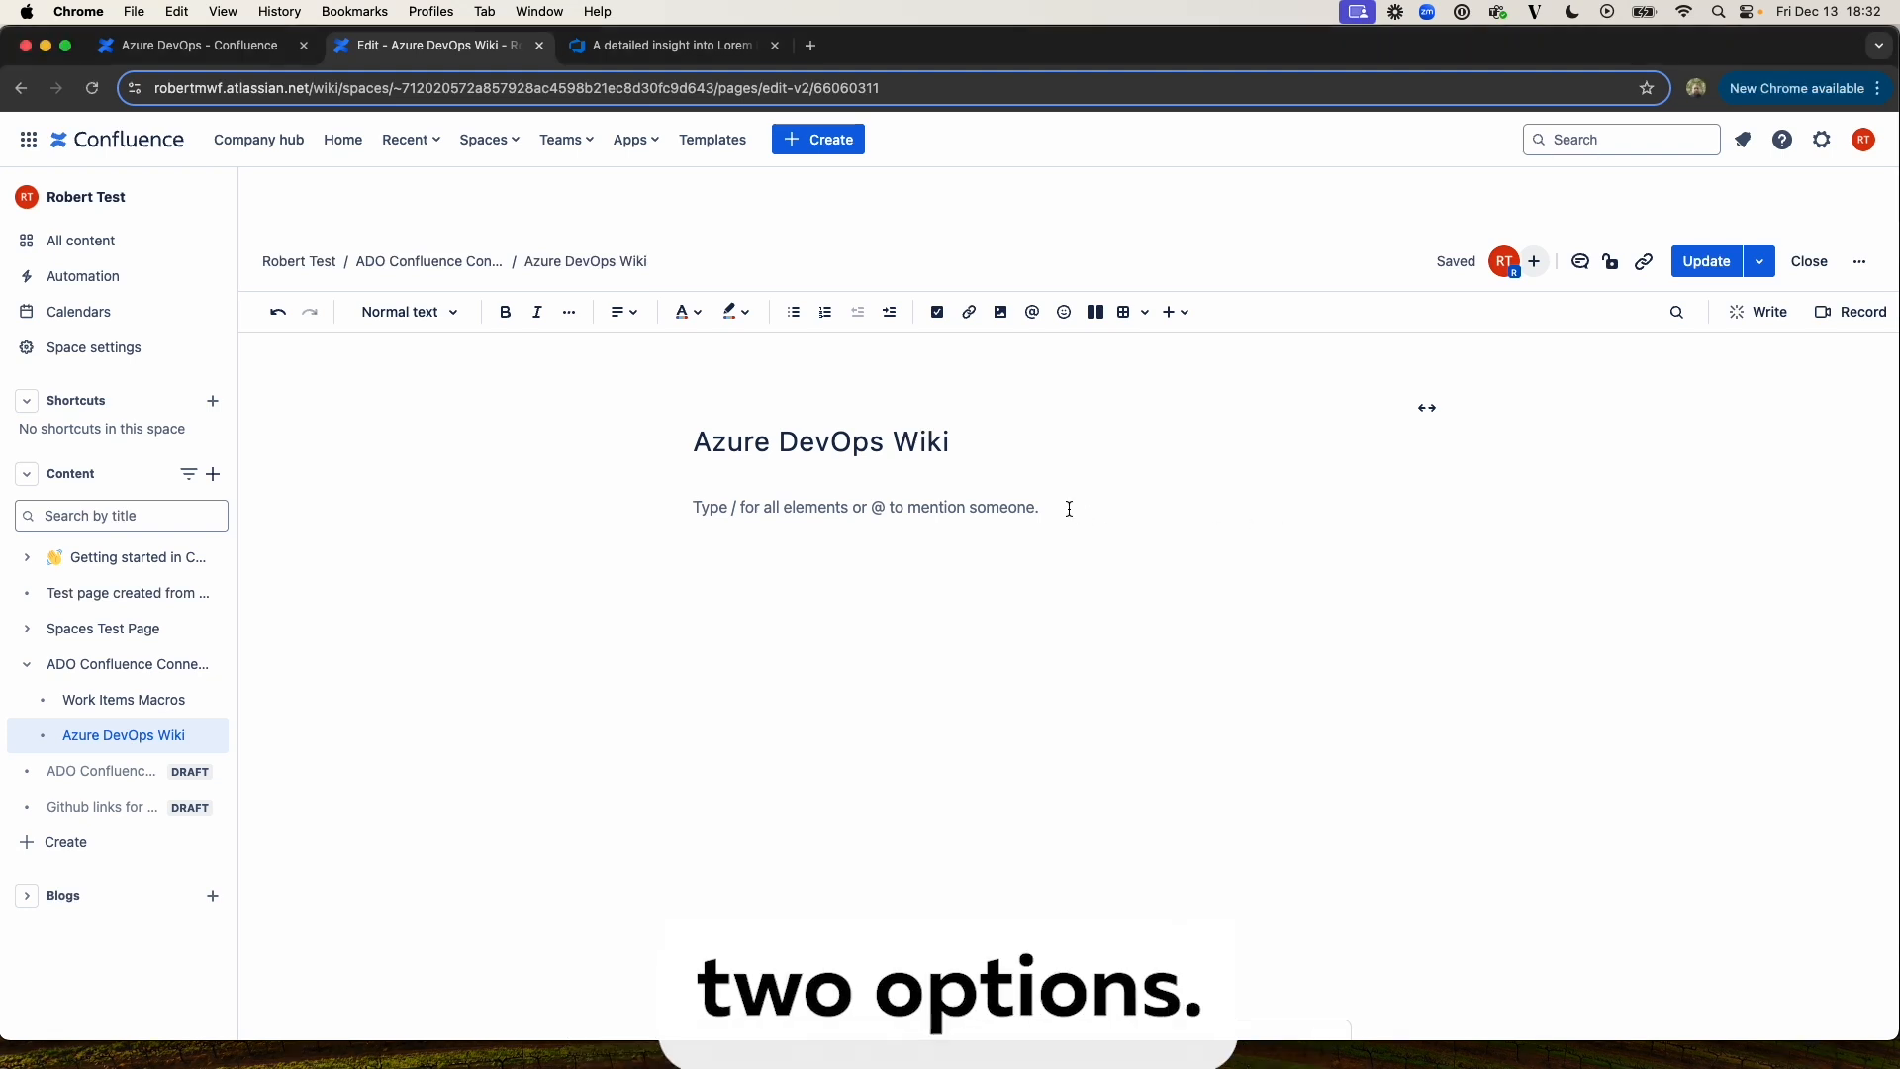
# - Insert an Azure DevOps Wiki macro below the page title using the /wi command
pyautogui.write('/wi')
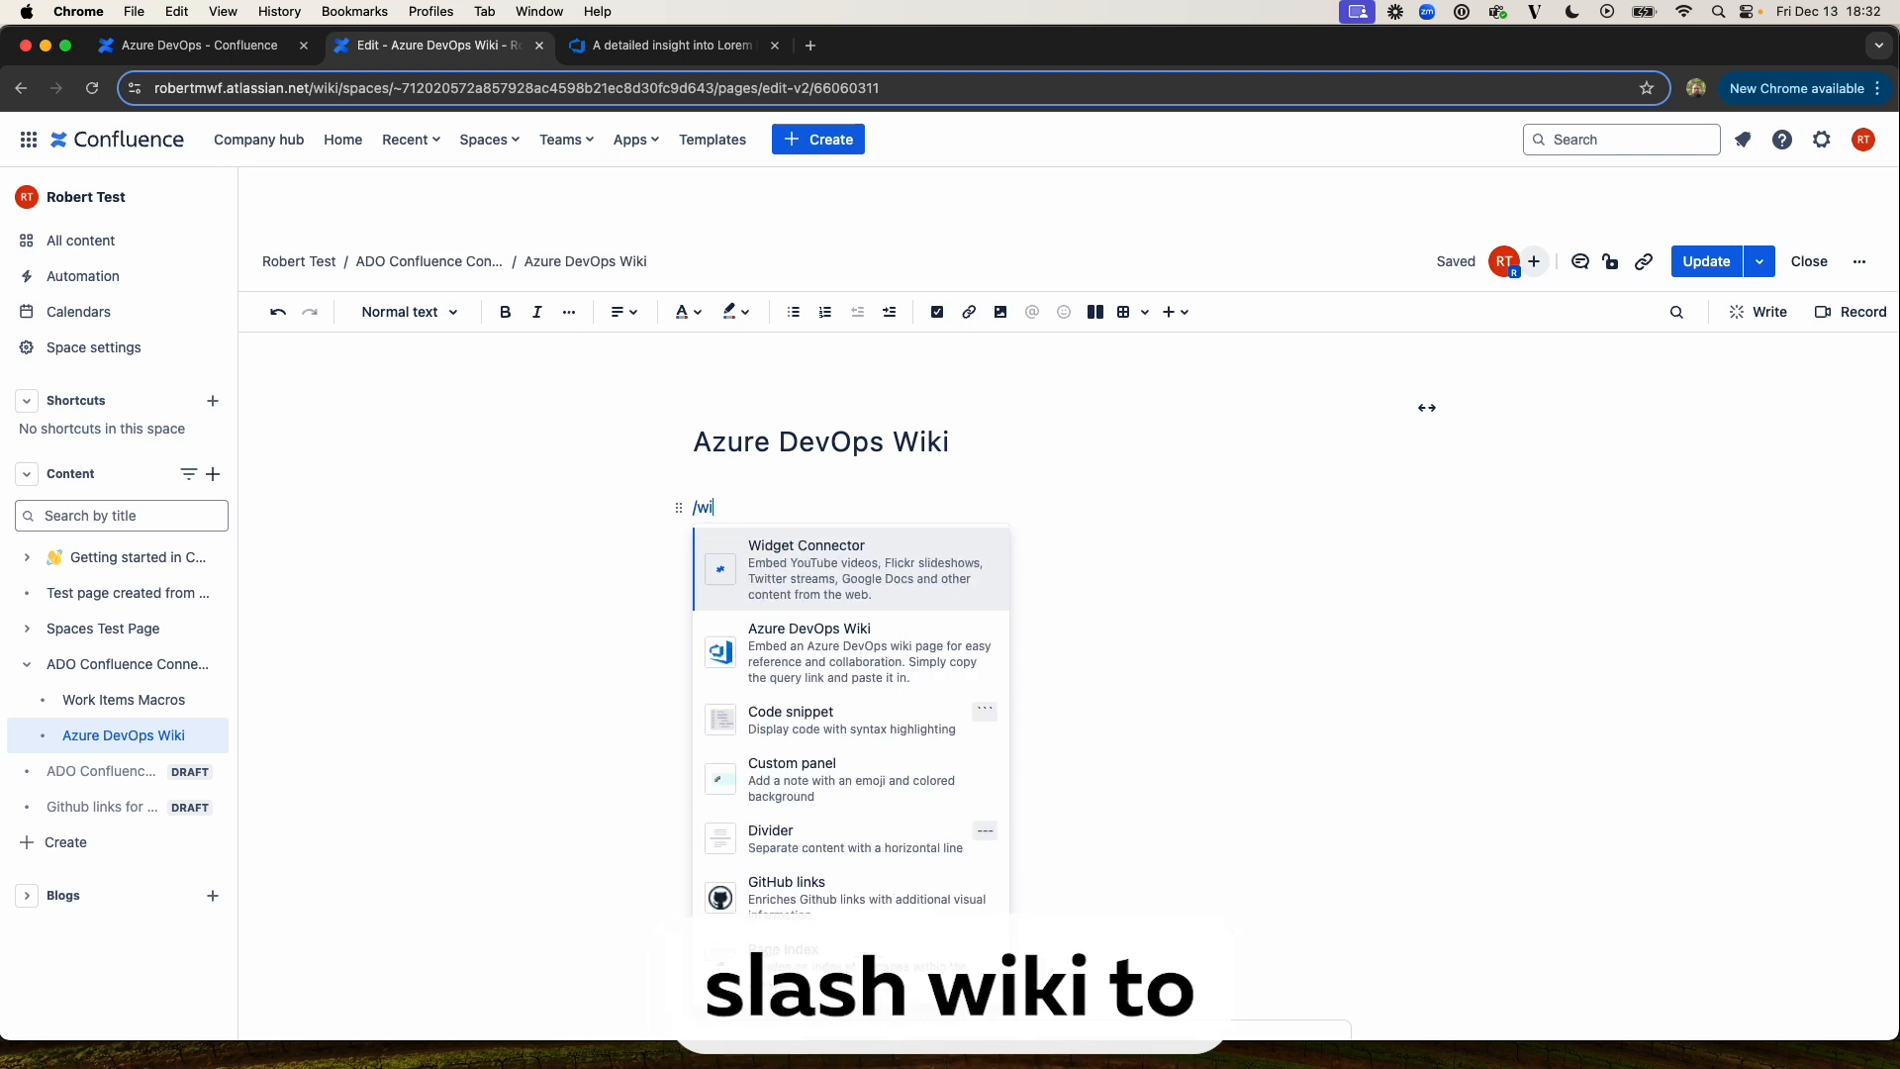
pyautogui.click(808, 652)
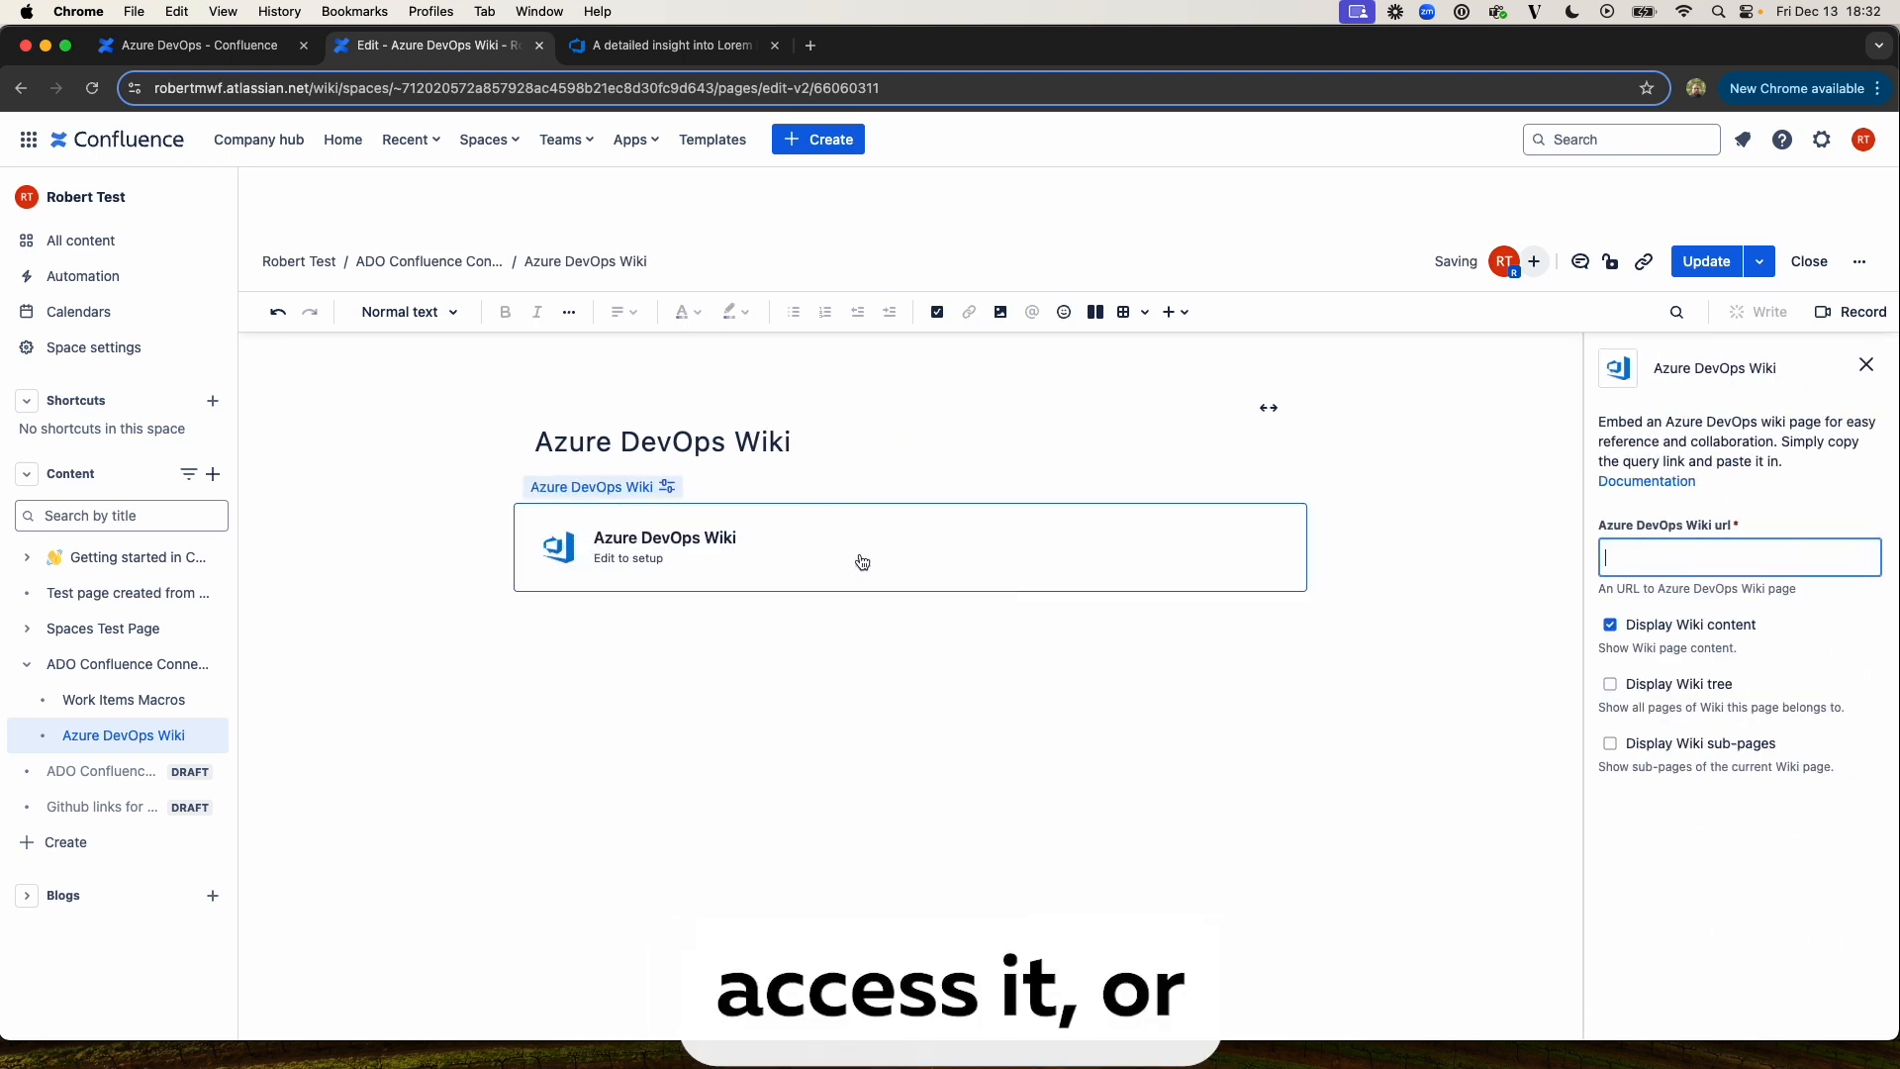
pyautogui.moveTo(1165, 311)
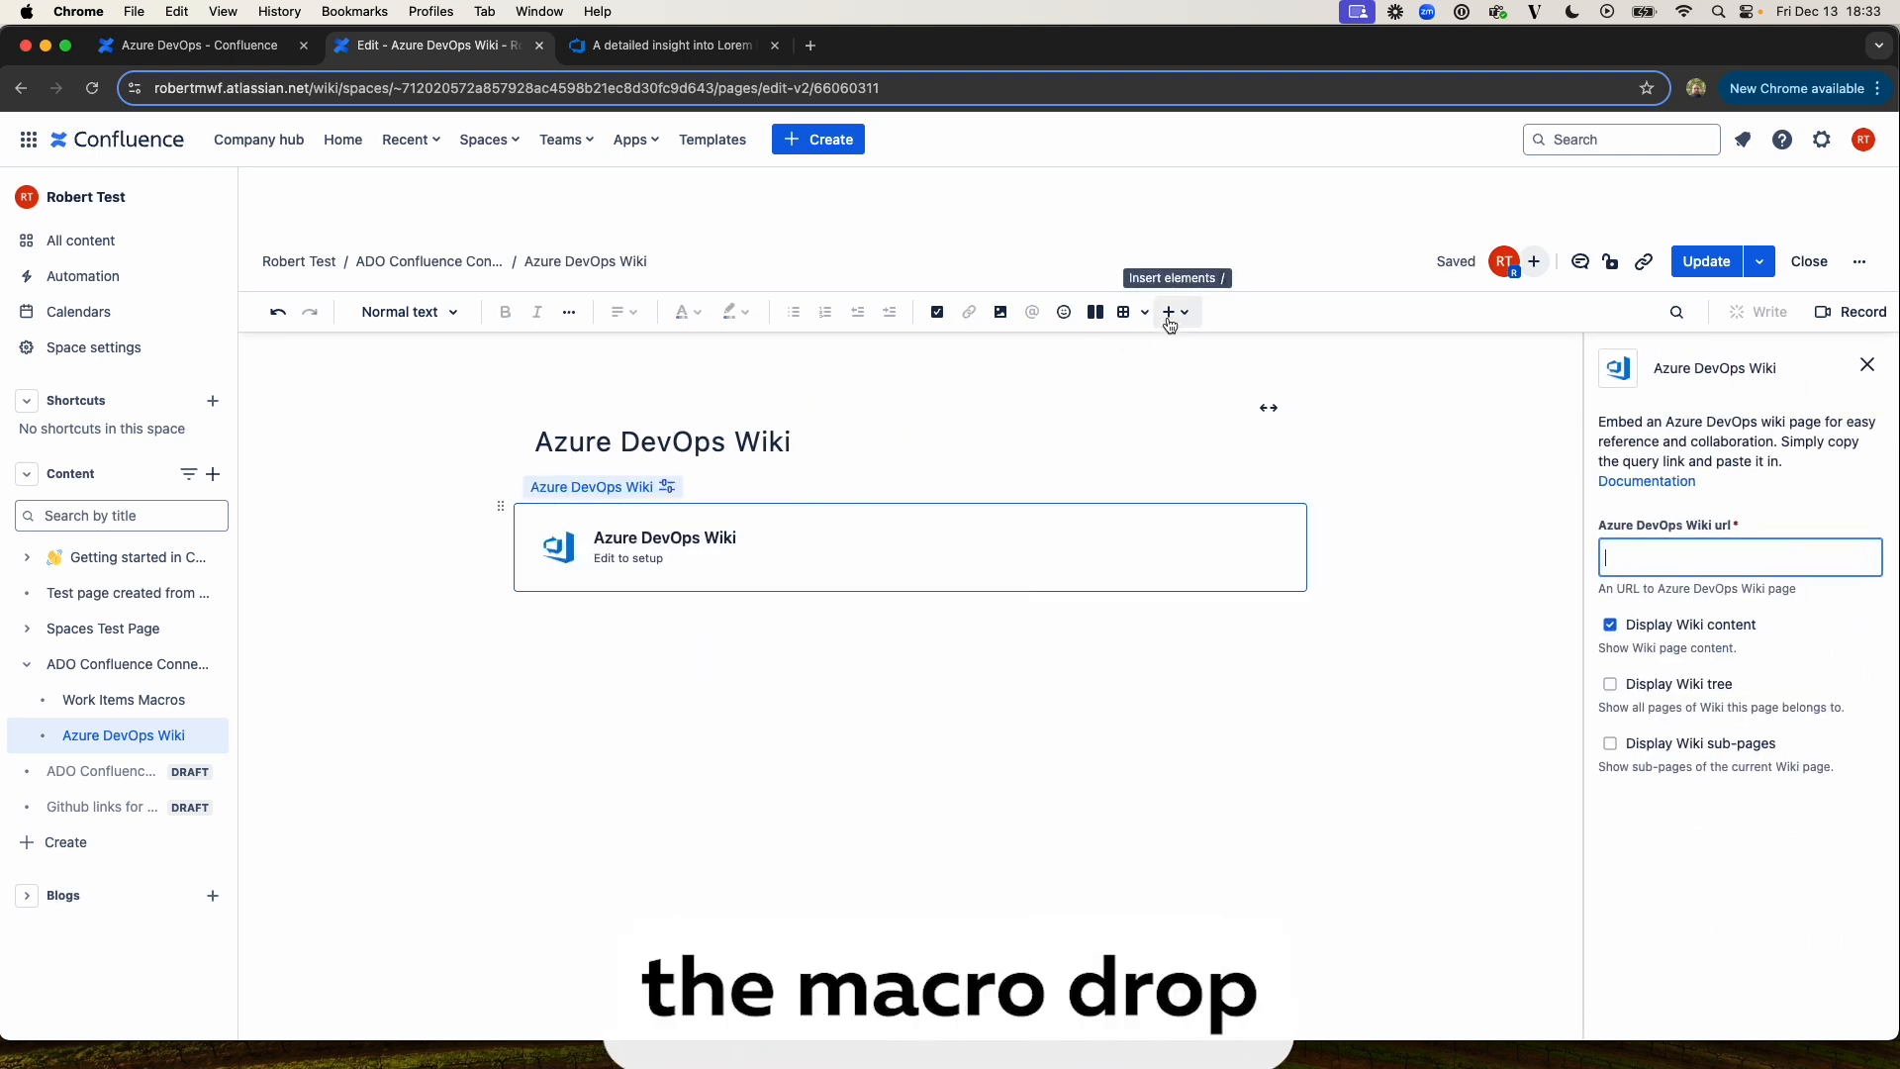
pyautogui.click(1166, 312)
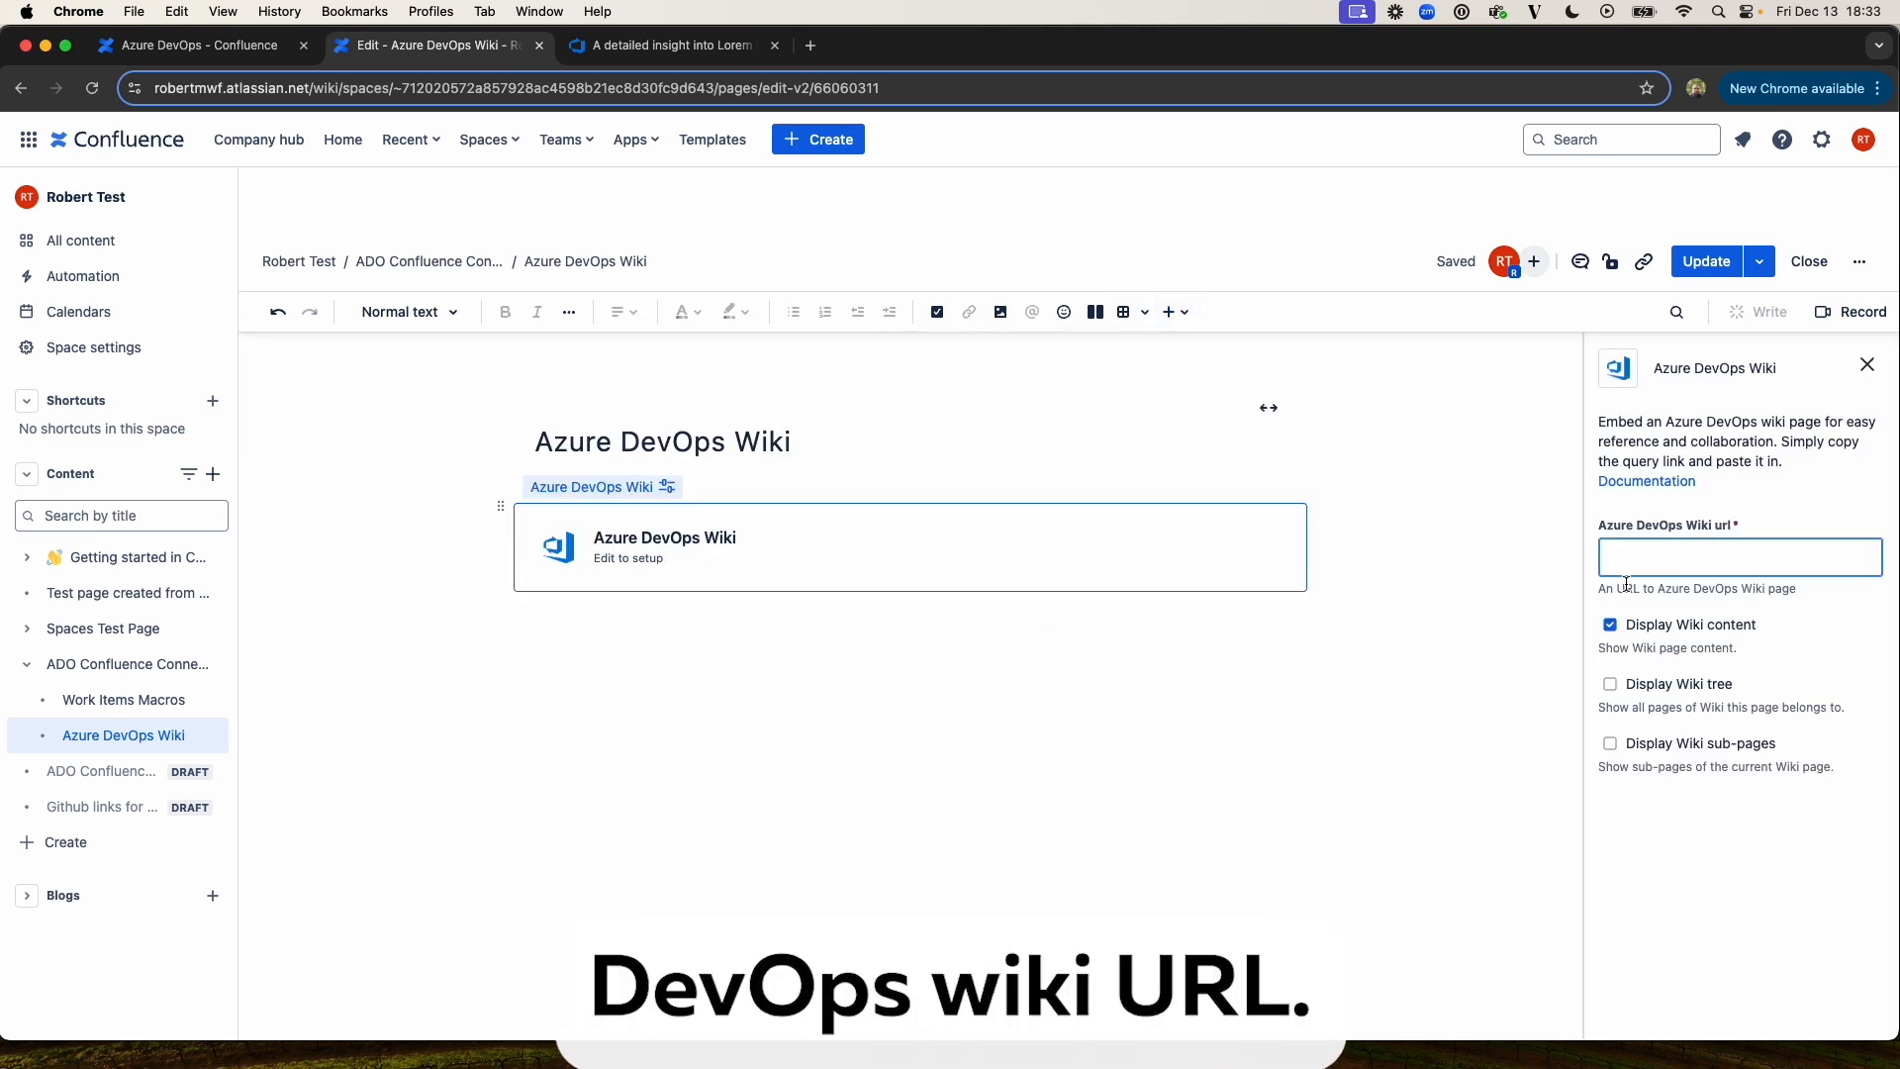
# - Paste the 'A detailed insight into Lorem Ipsum' wiki page link into the macro URL field
pyautogui.click(666, 45)
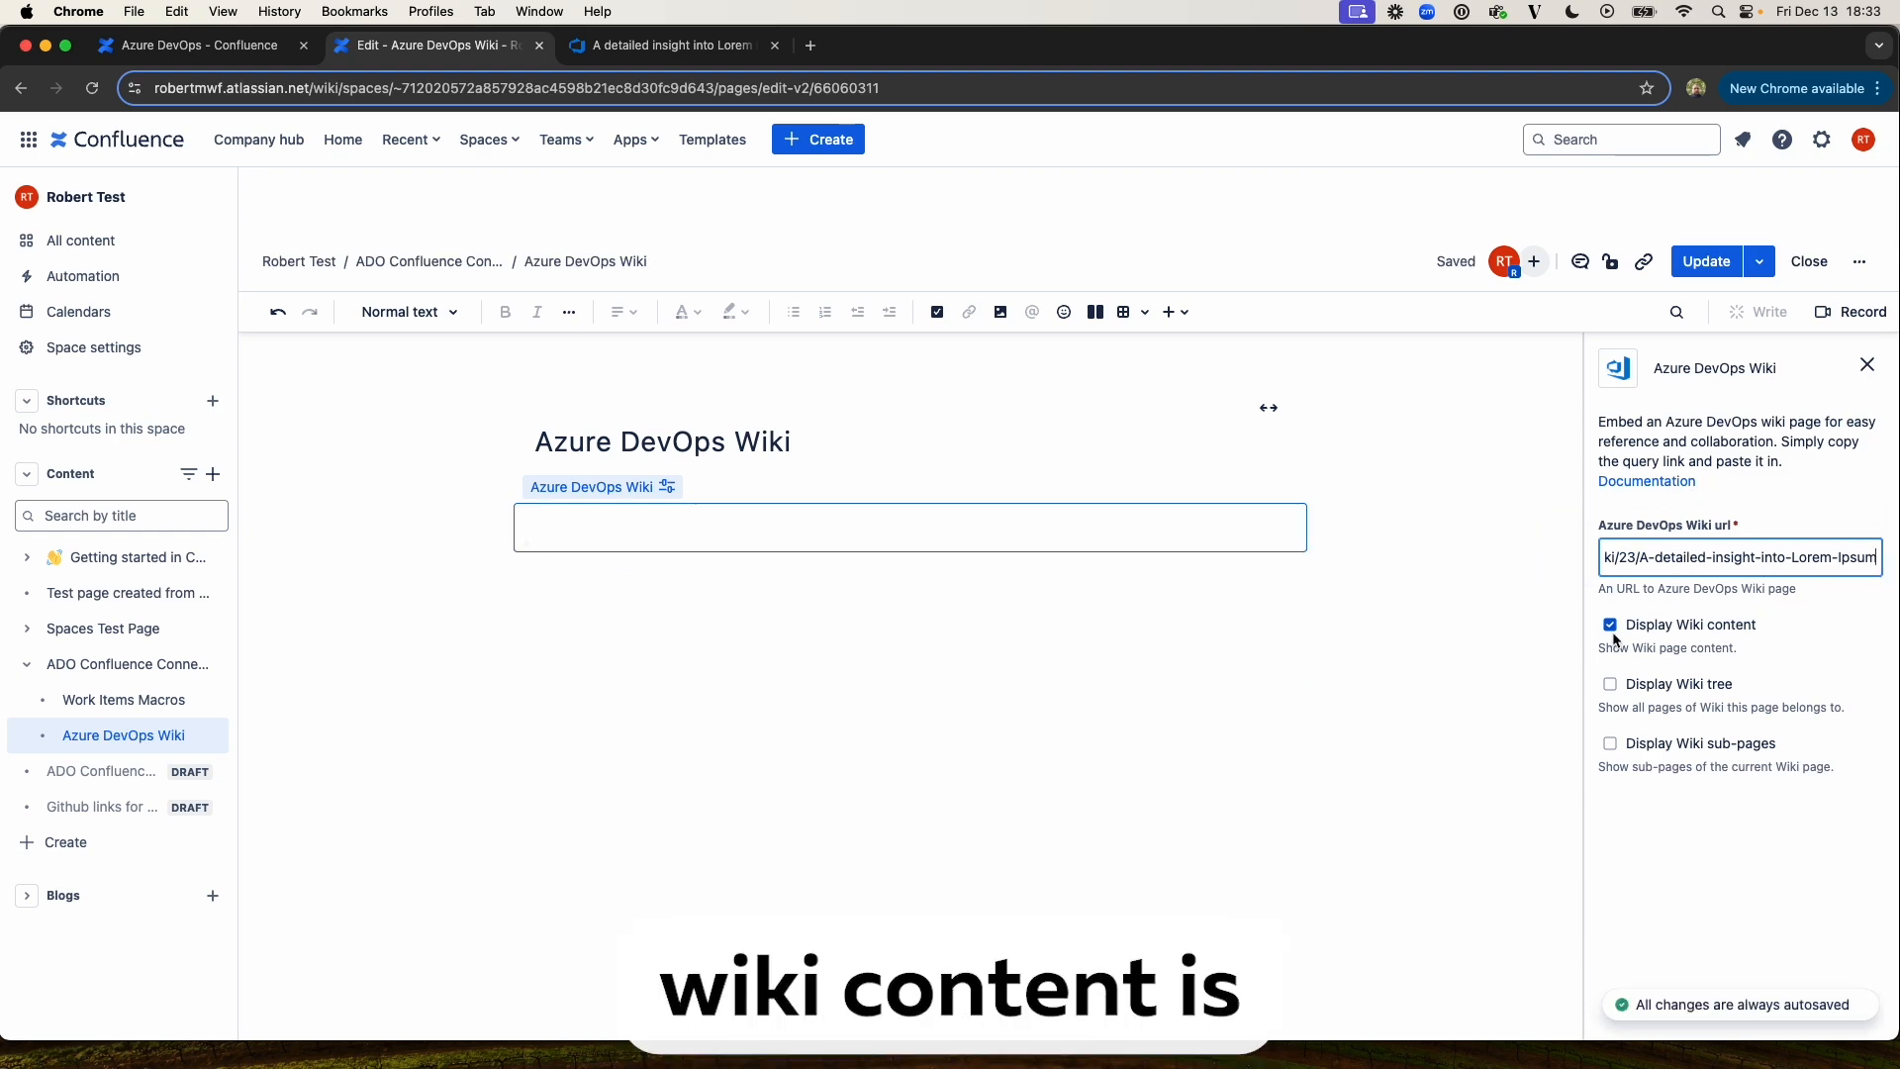
# - Toggle Display Wiki content off and back on so the full page content shows
pyautogui.click(1610, 625)
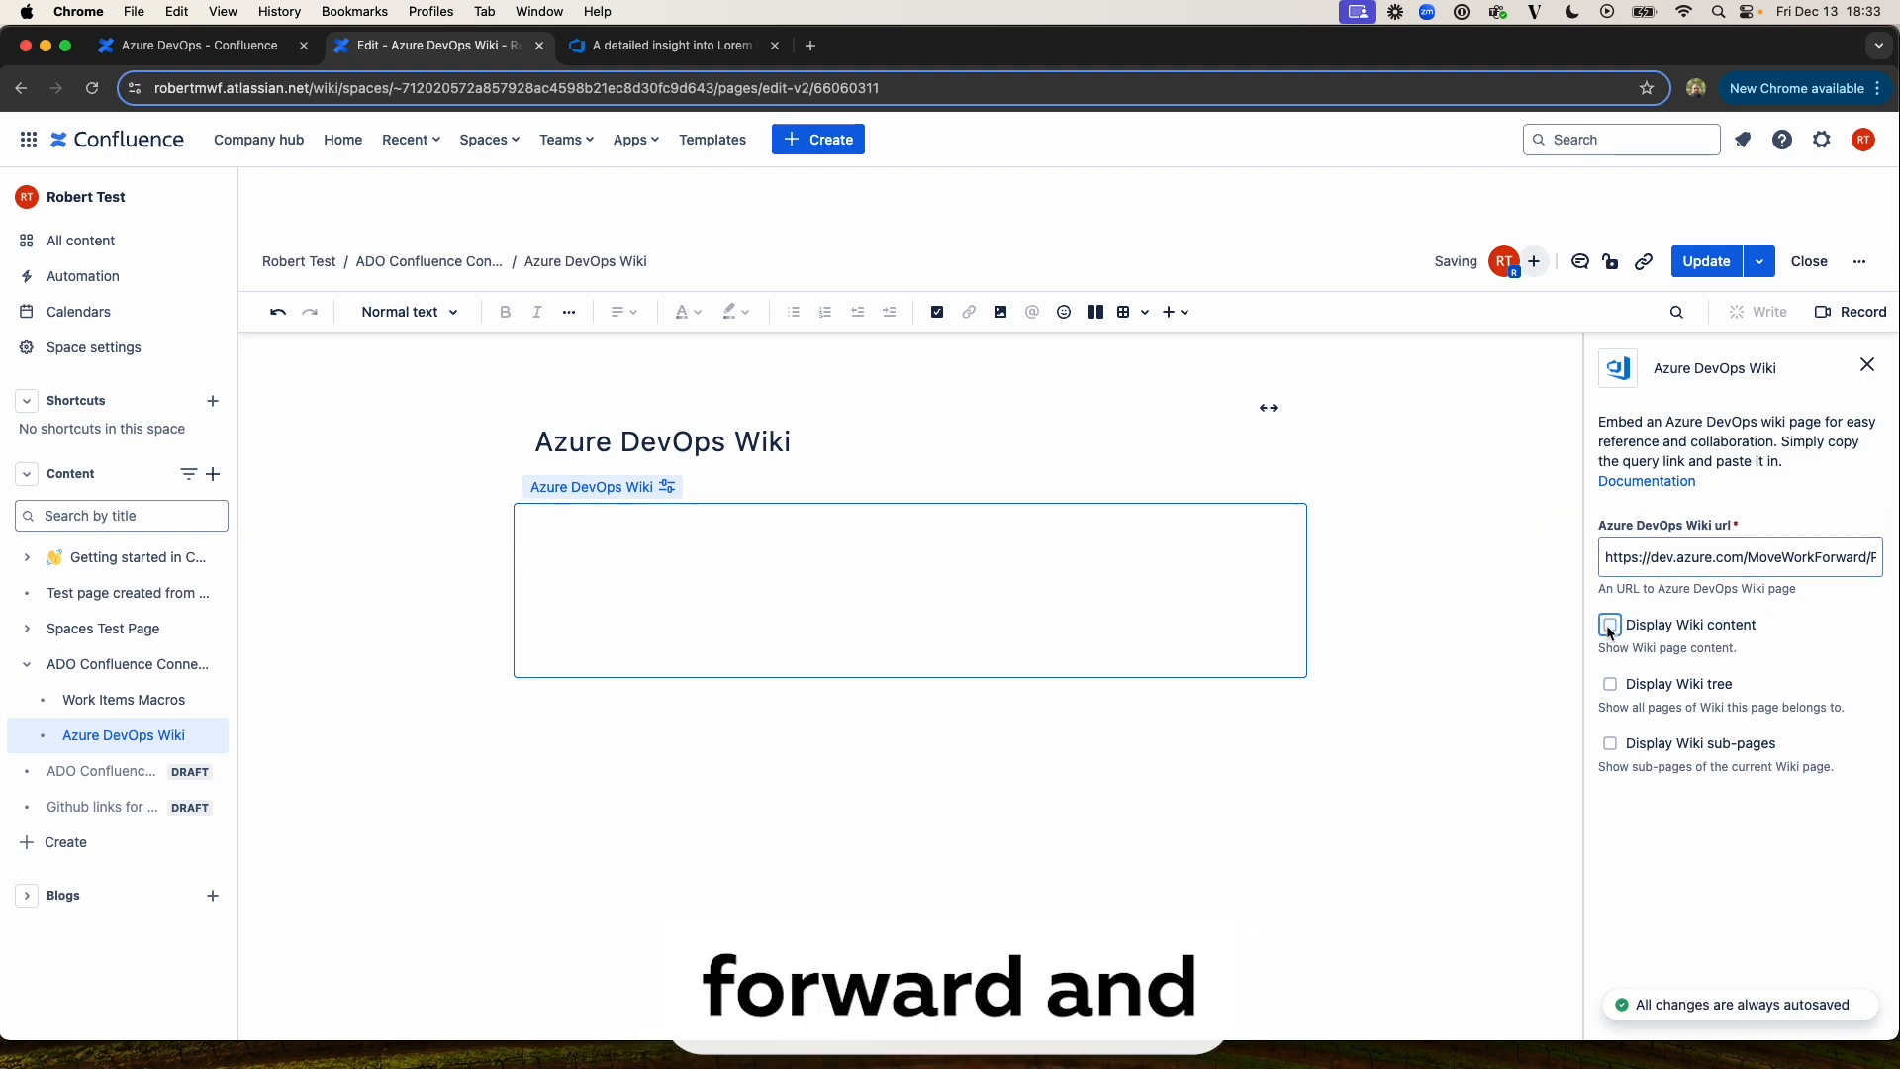
pyautogui.click(1609, 625)
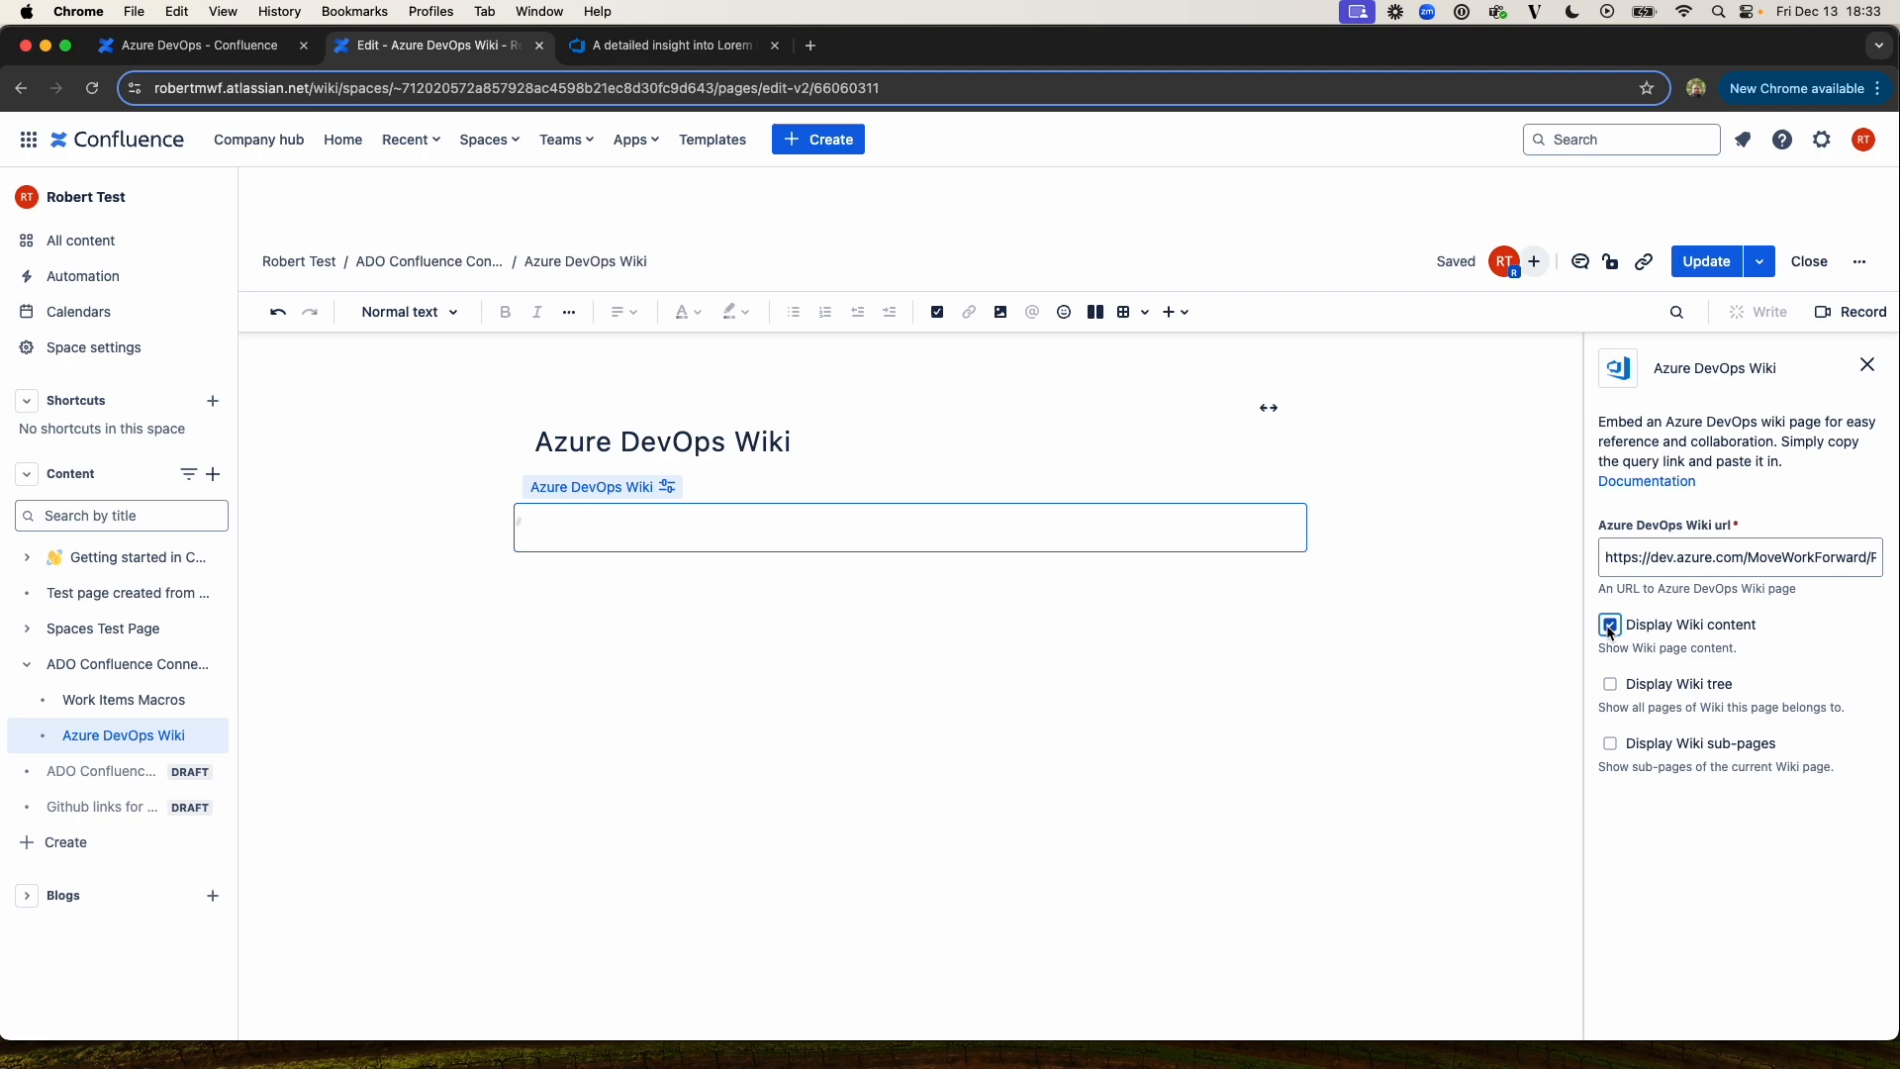
pyautogui.click(1612, 624)
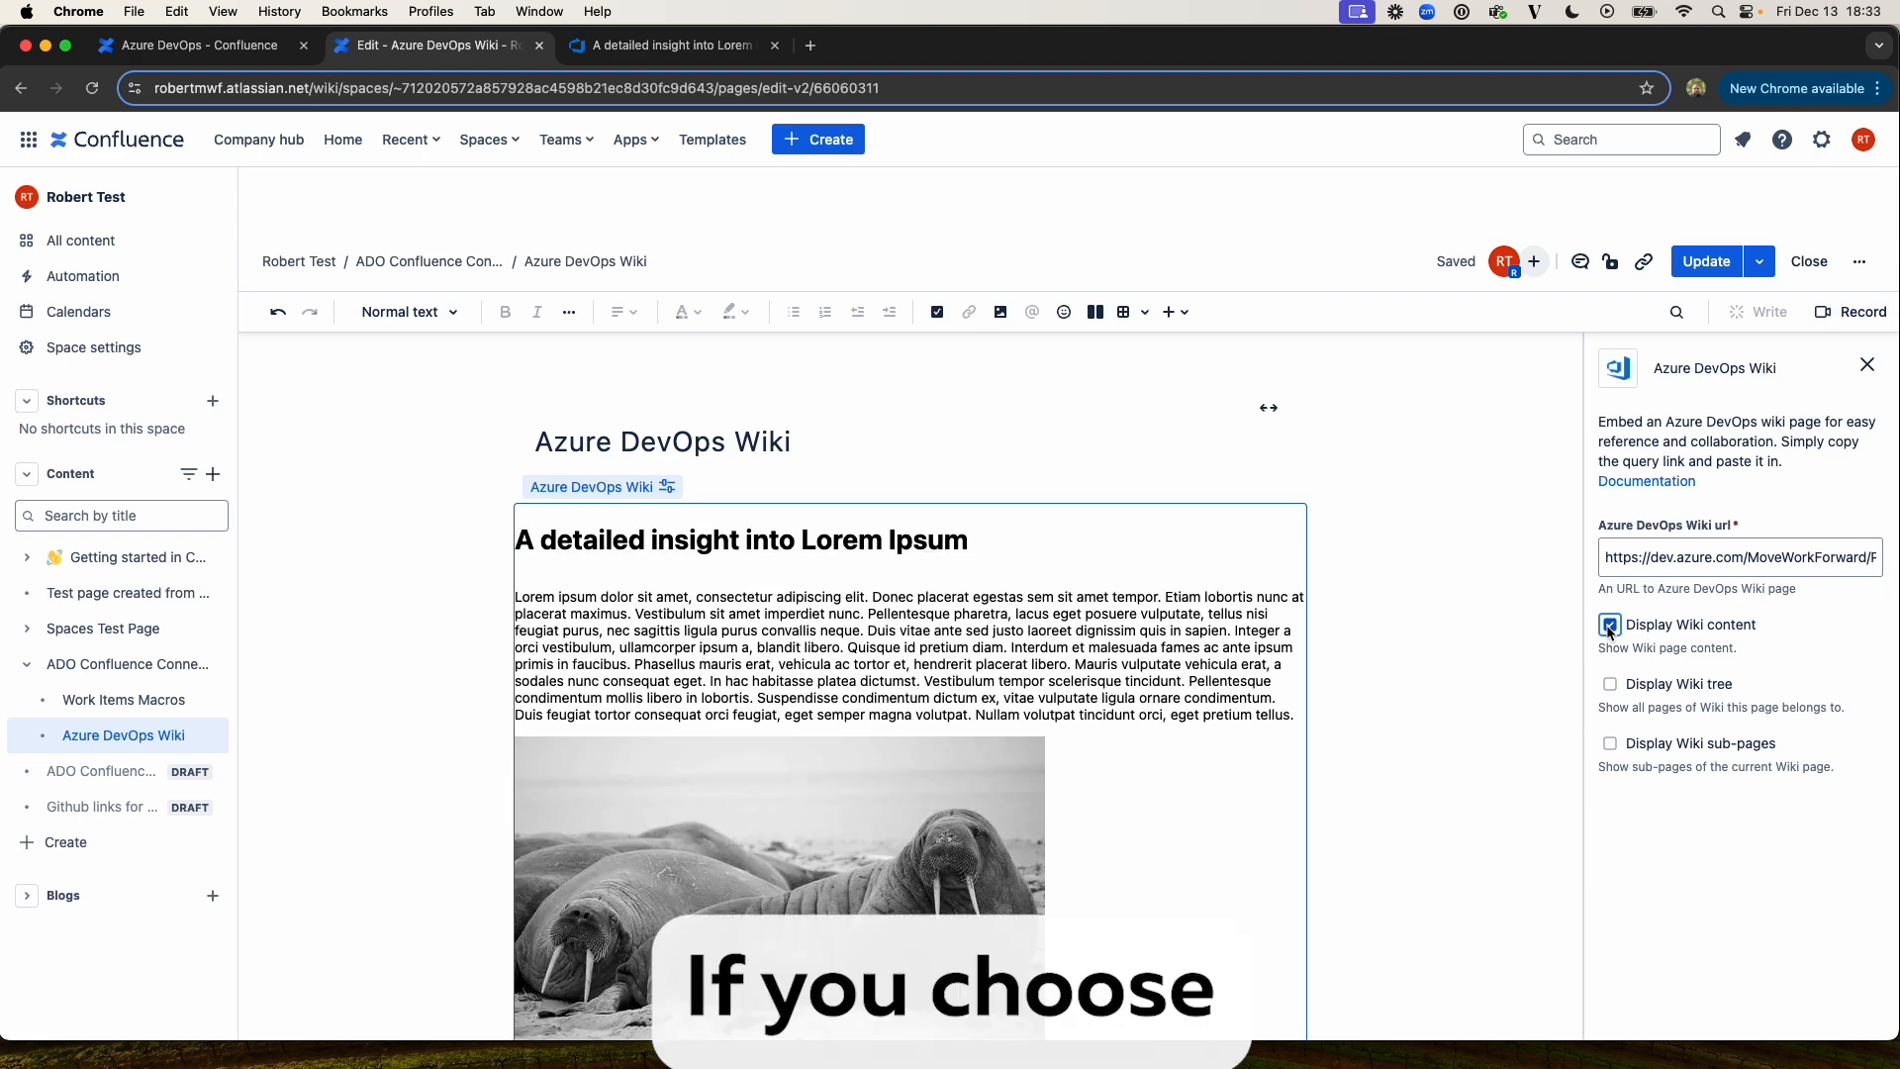
pyautogui.click(1608, 624)
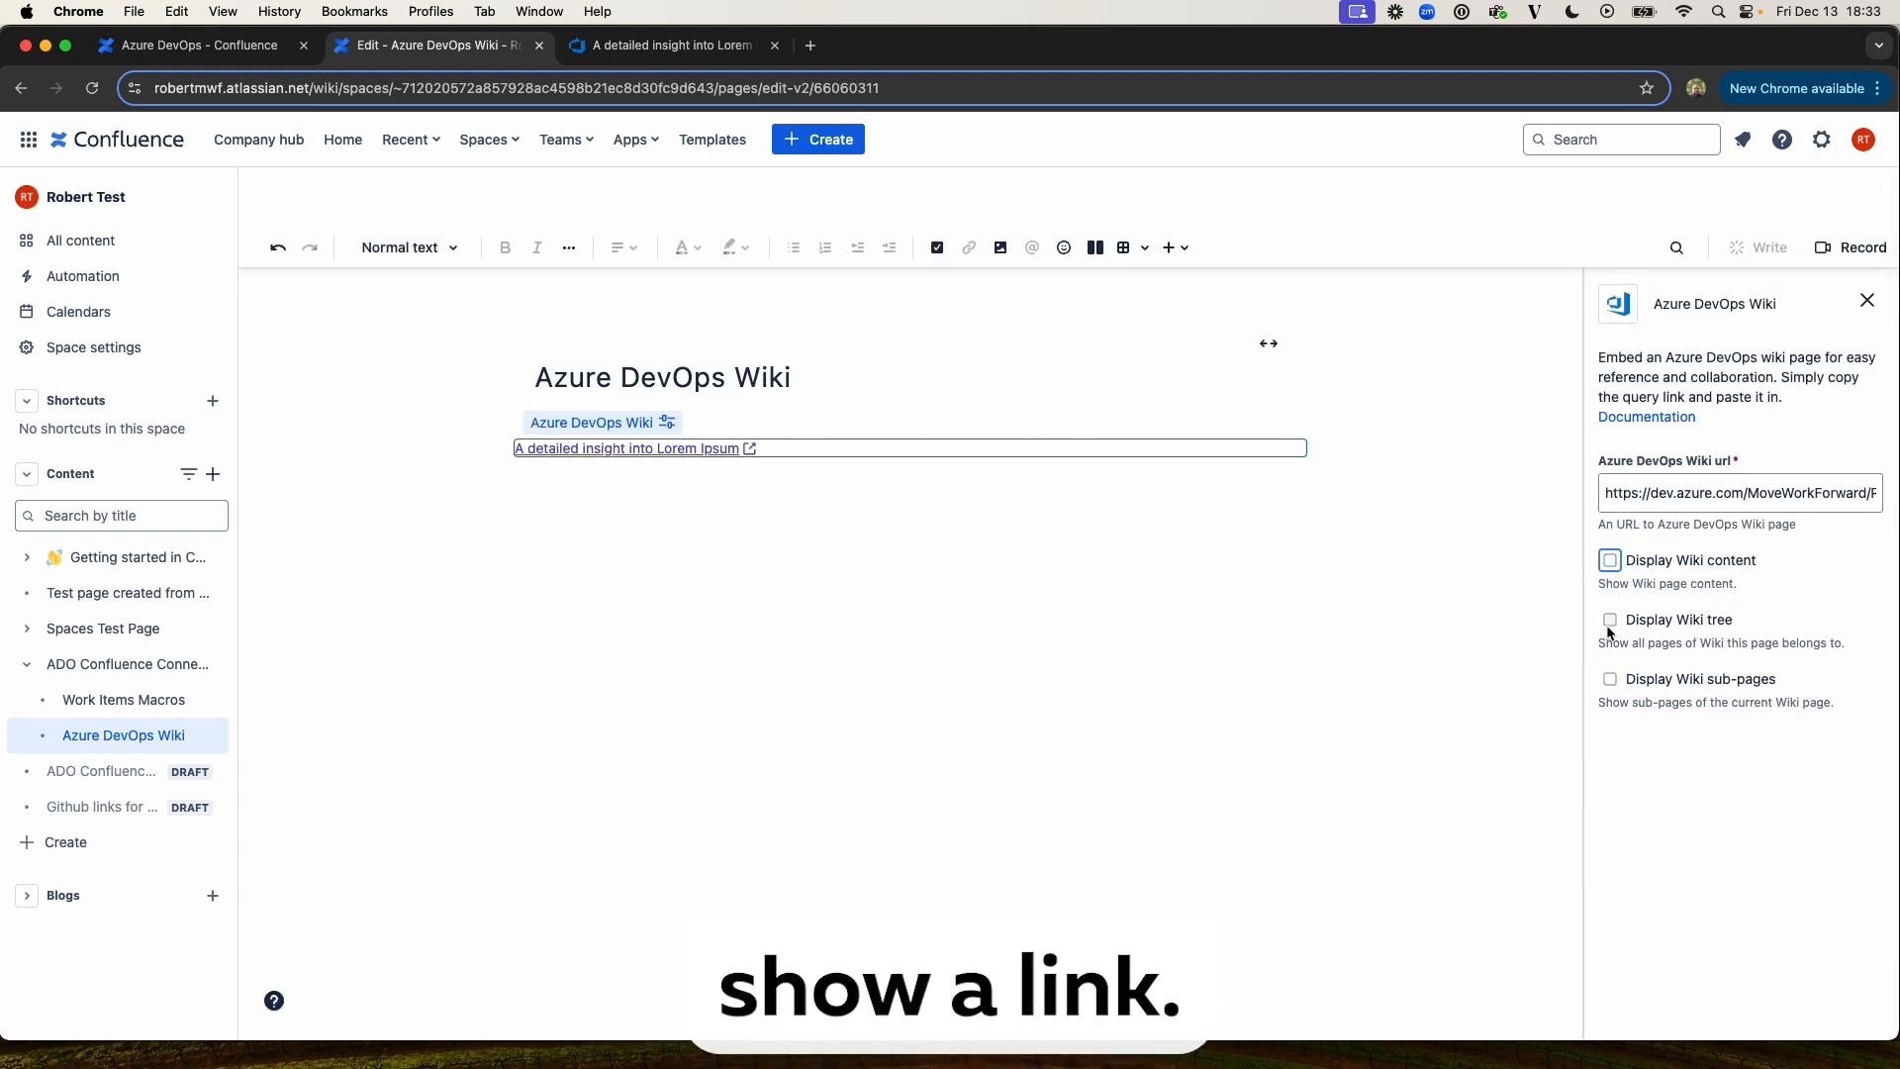
pyautogui.click(1609, 560)
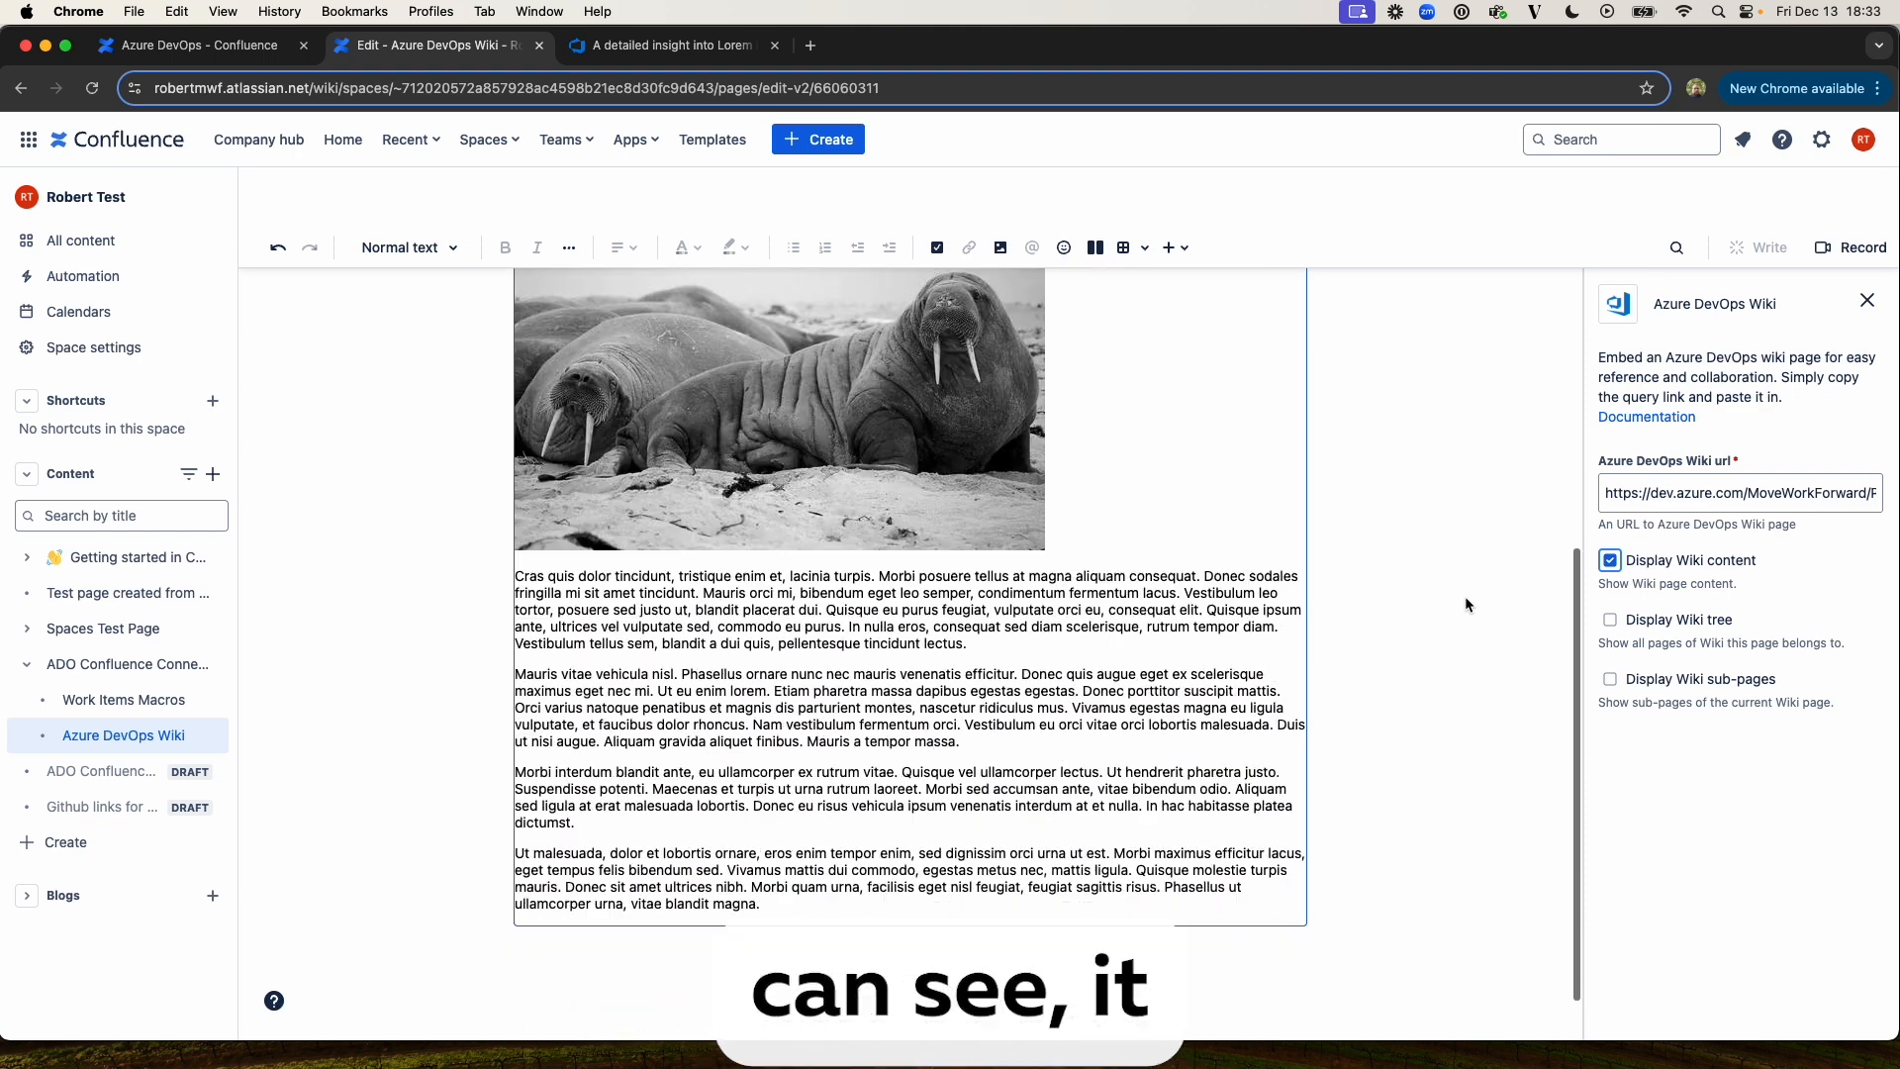
pyautogui.scroll(3)
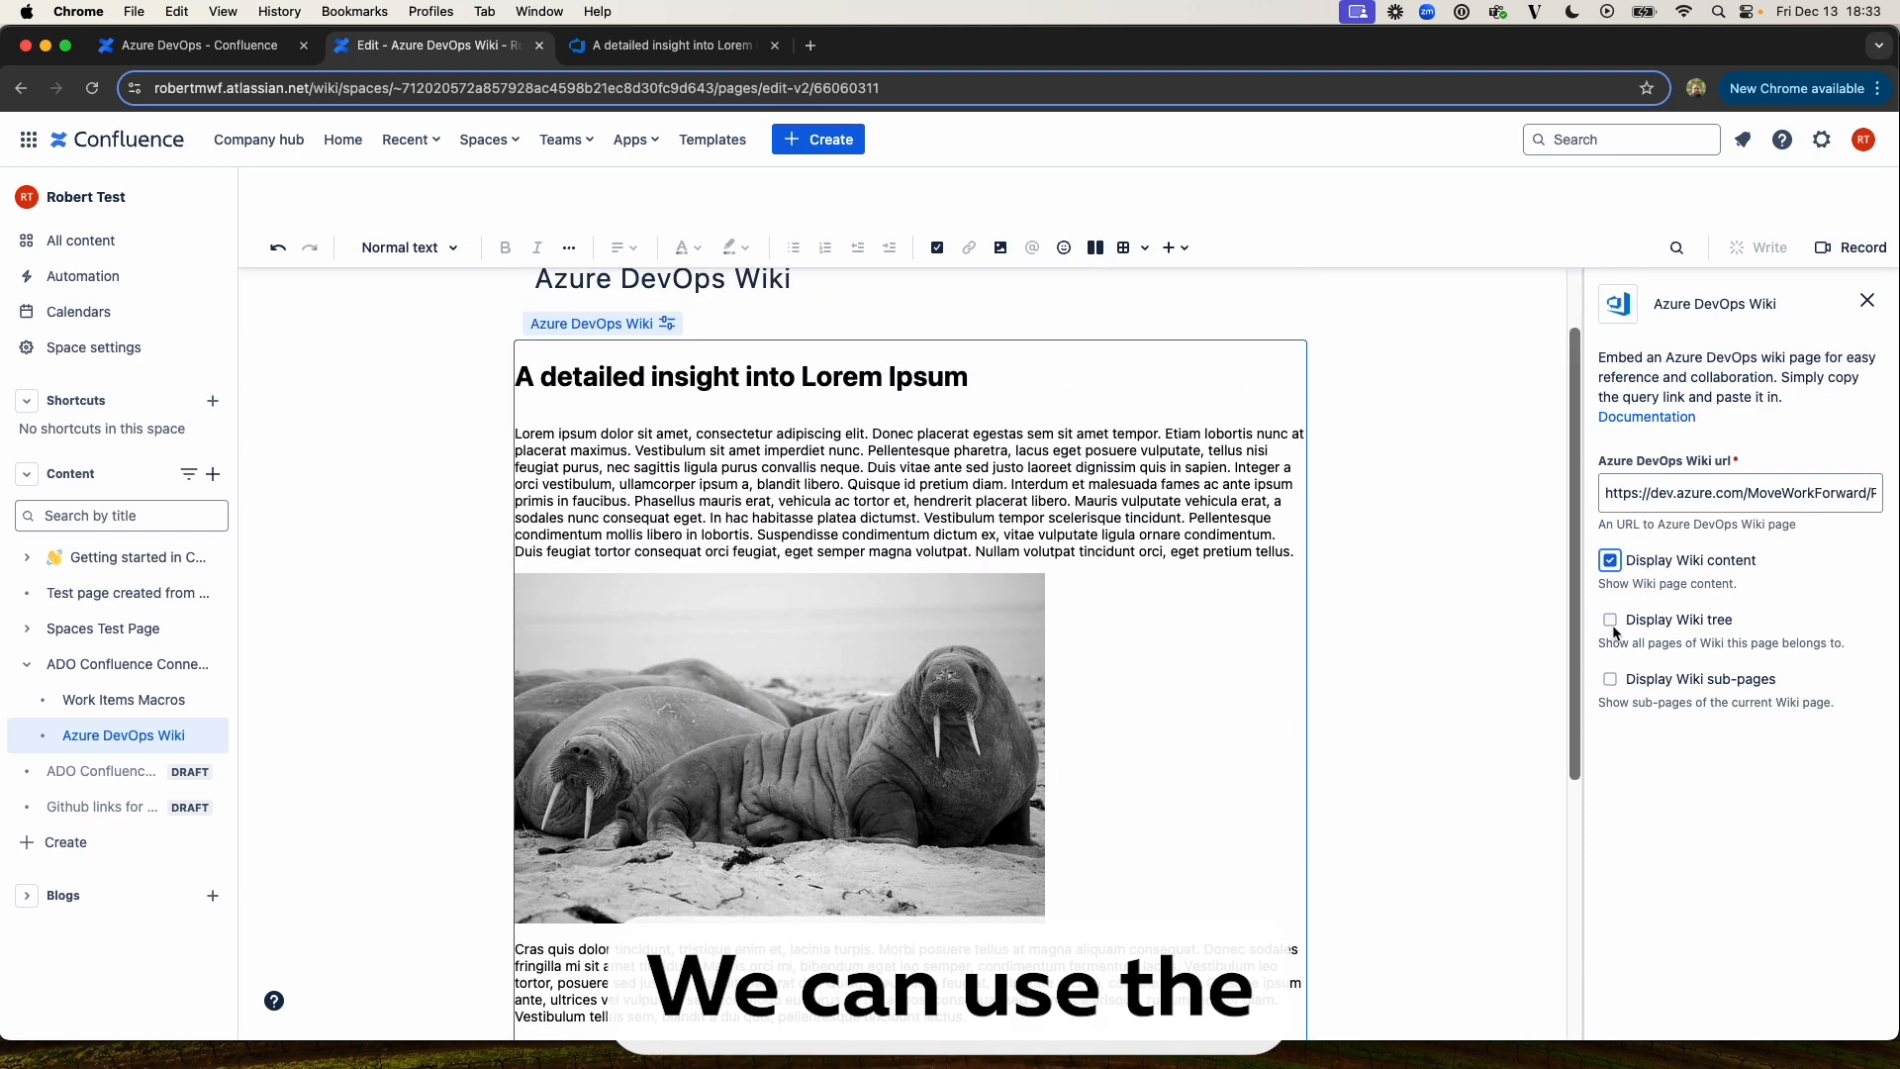
# - Enable Display Wiki tree and compare with the original wiki in Azure DevOps
pyautogui.click(1609, 619)
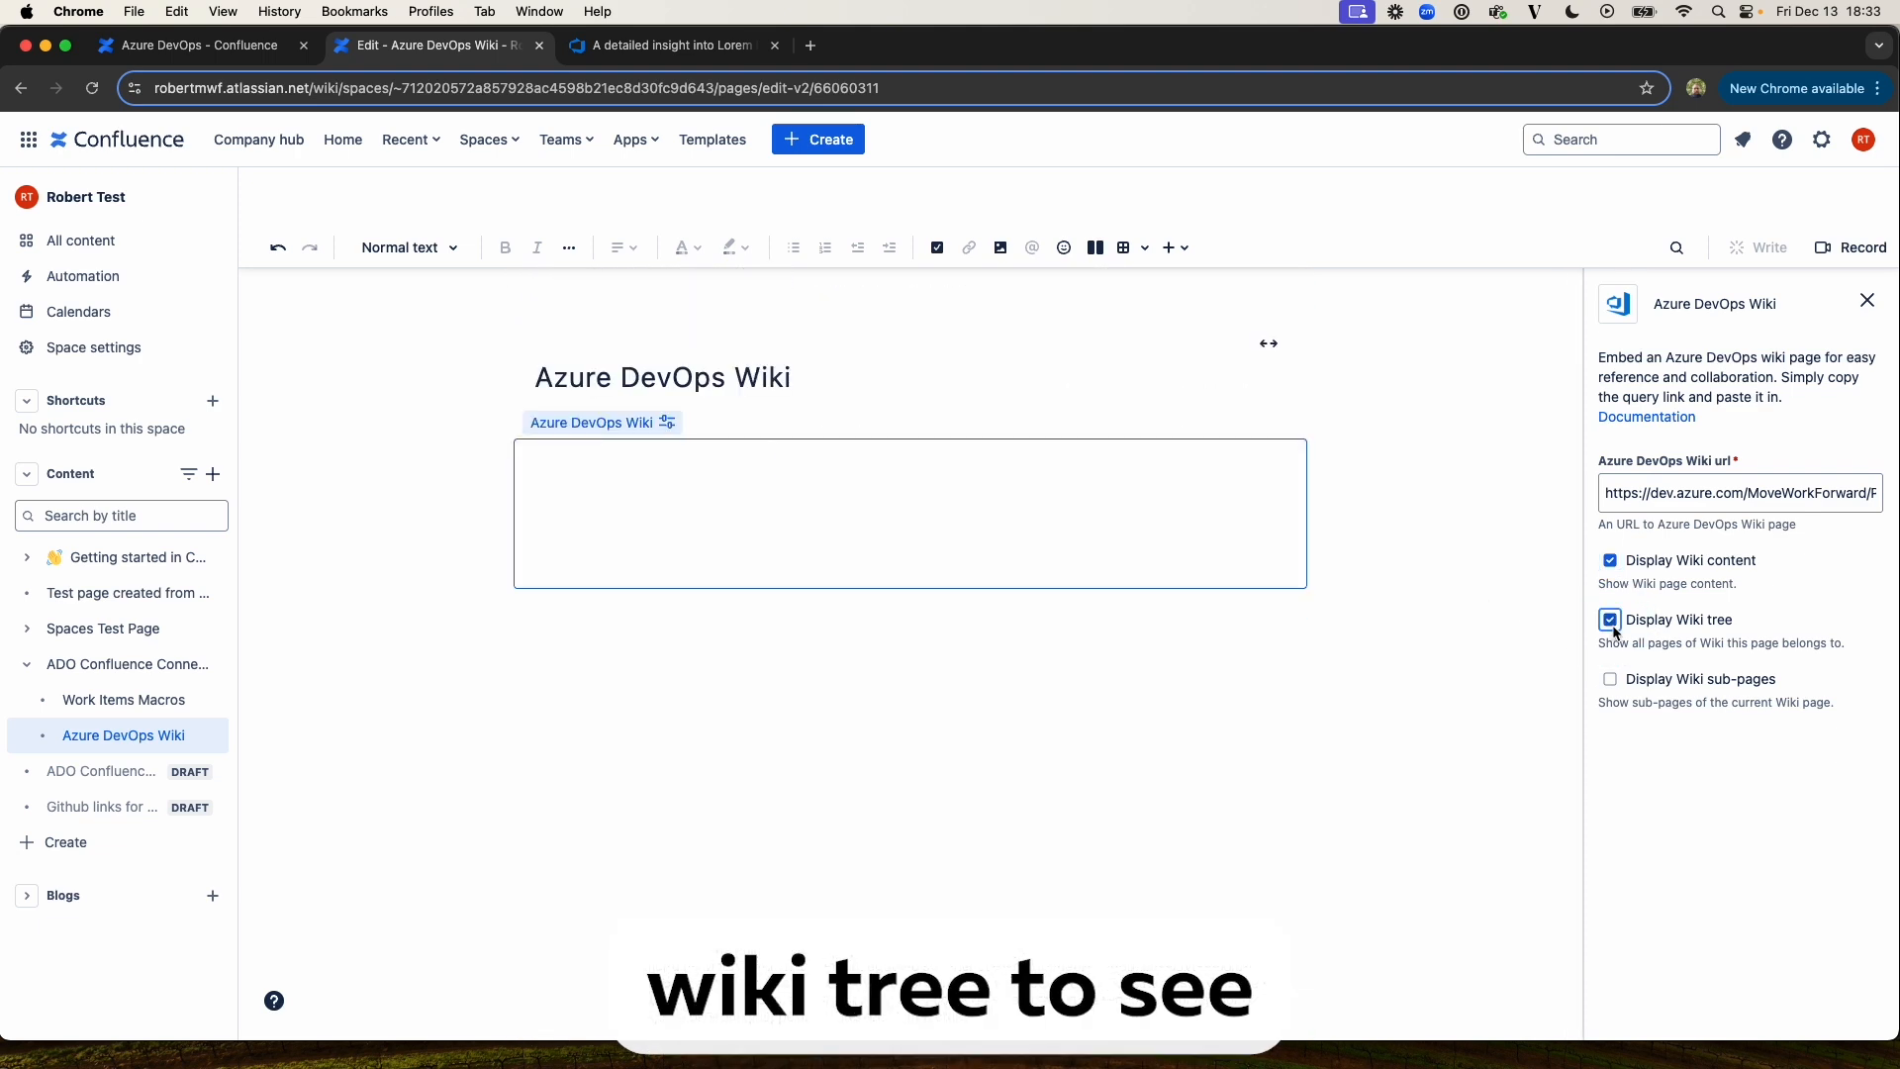
pyautogui.click(1609, 619)
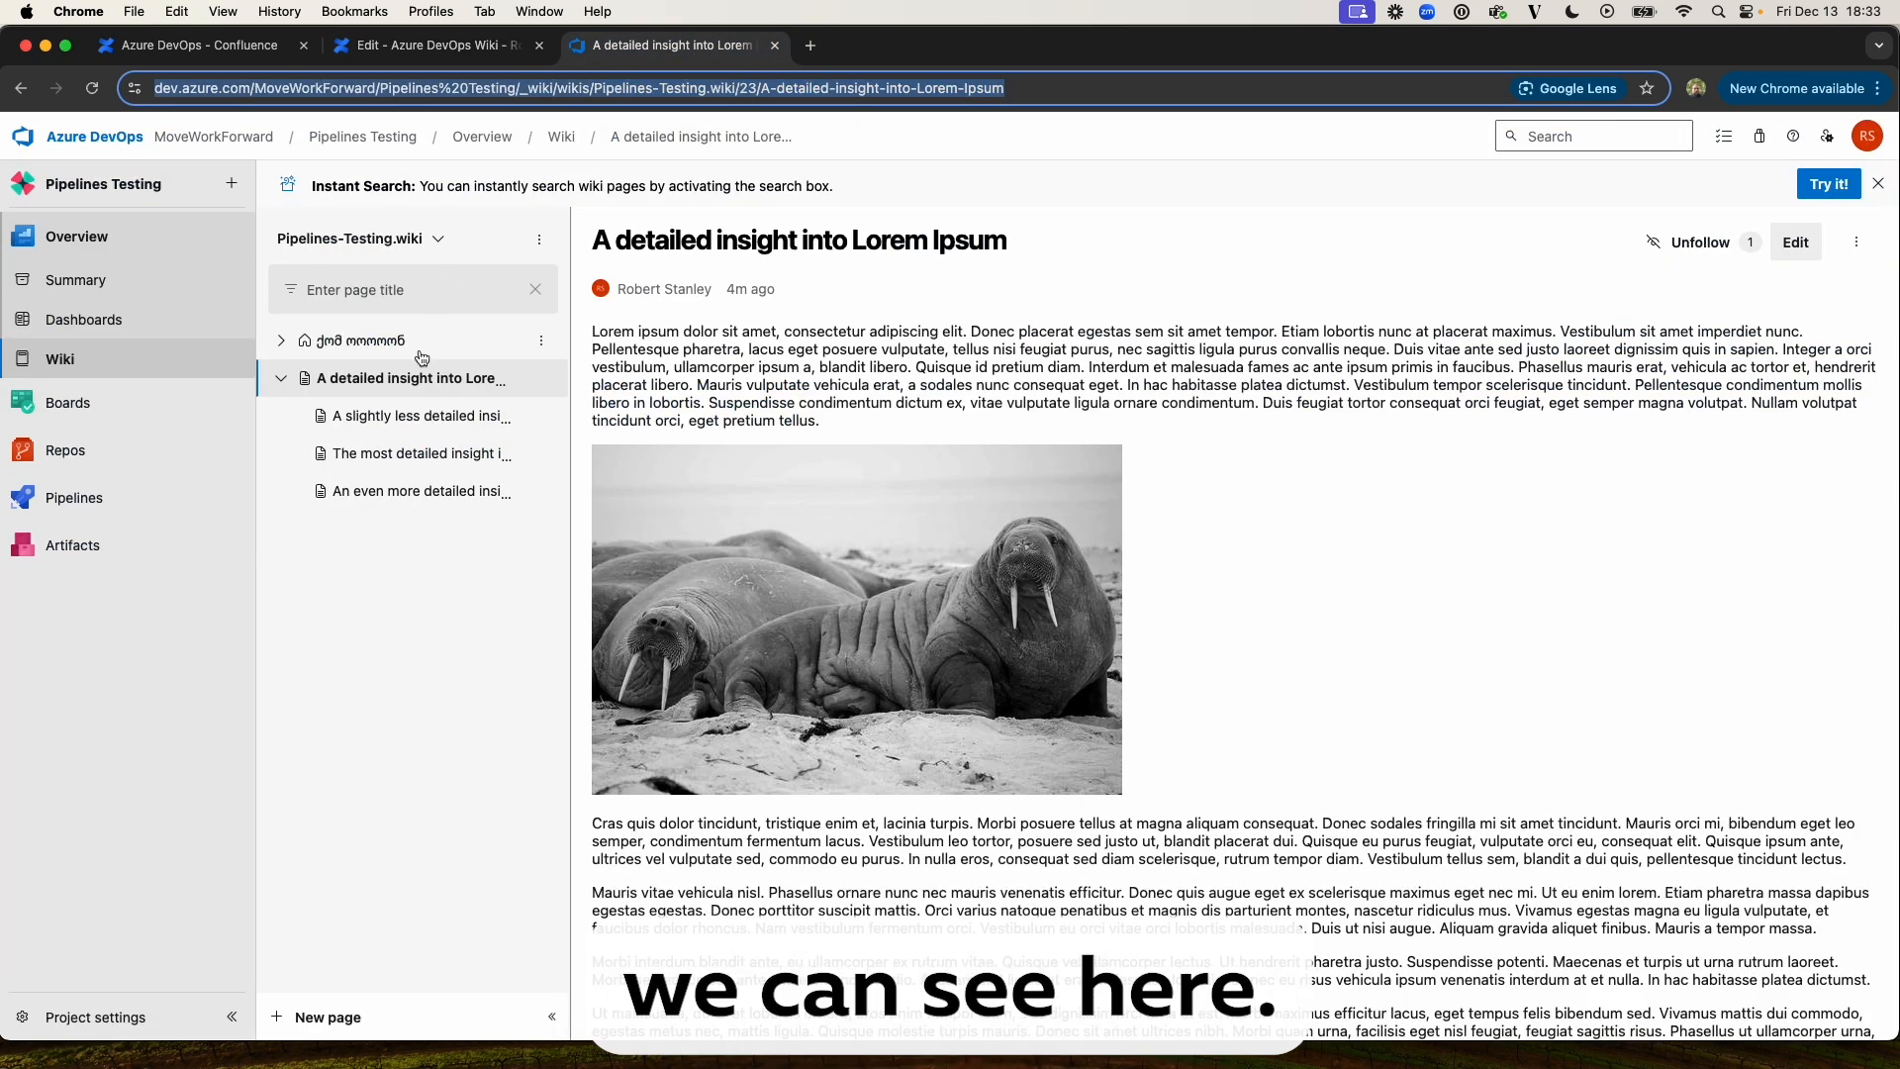
pyautogui.click(437, 45)
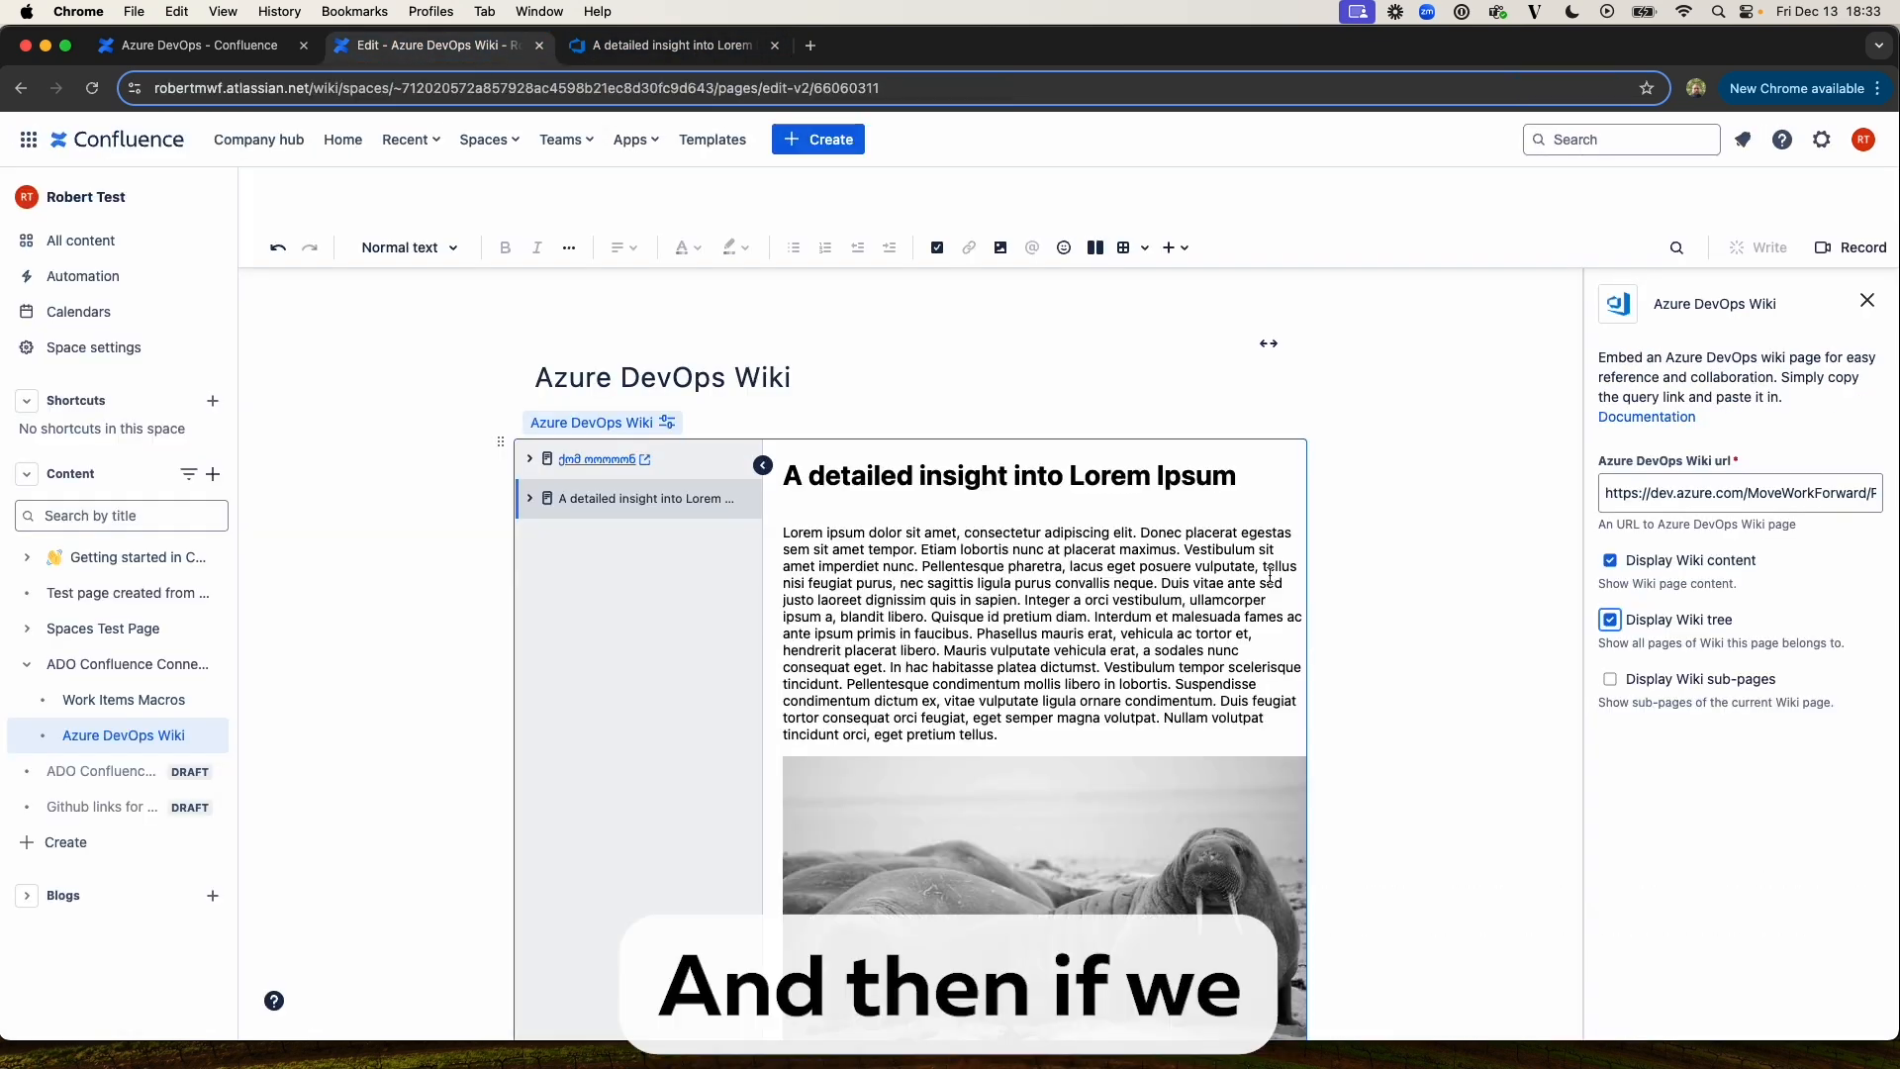
# - Enable Display Wiki sub-pages, expand the tree to its three sub-page links, and close settings
pyautogui.click(1609, 679)
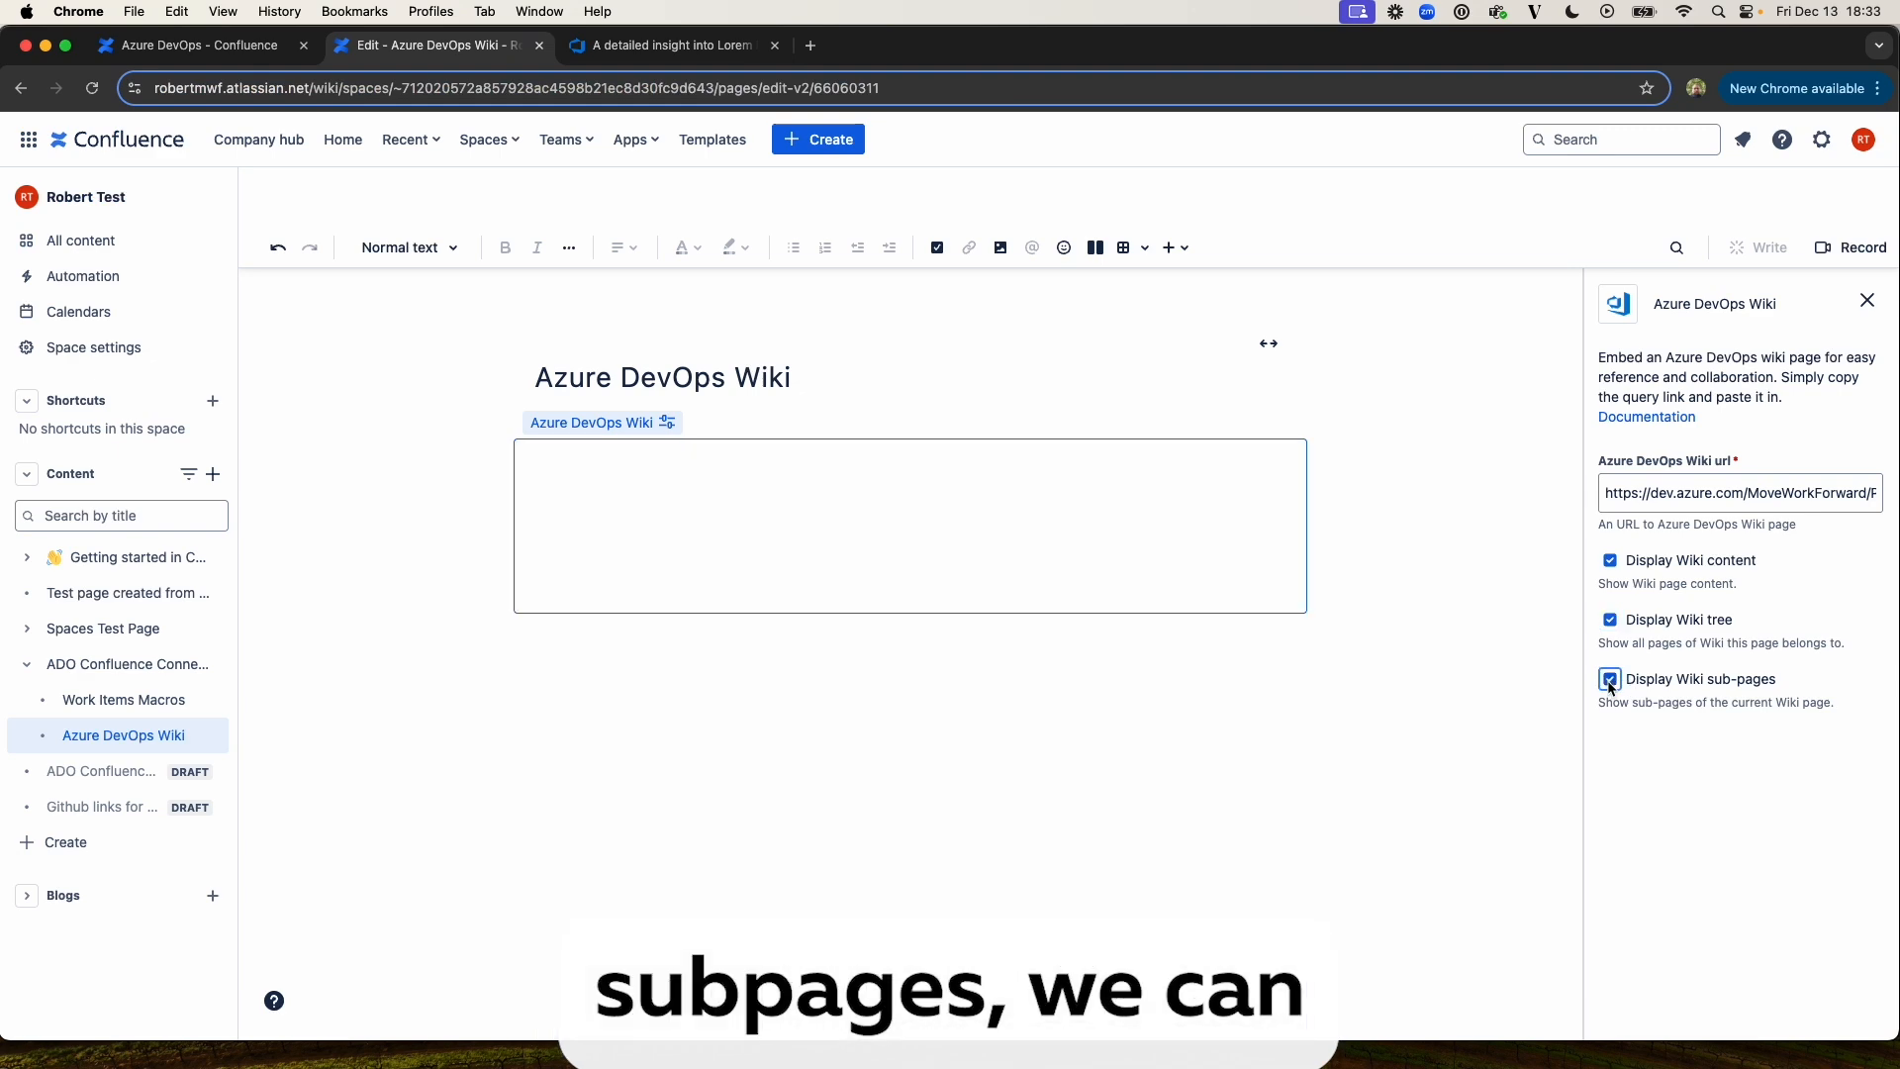
pyautogui.click(1610, 678)
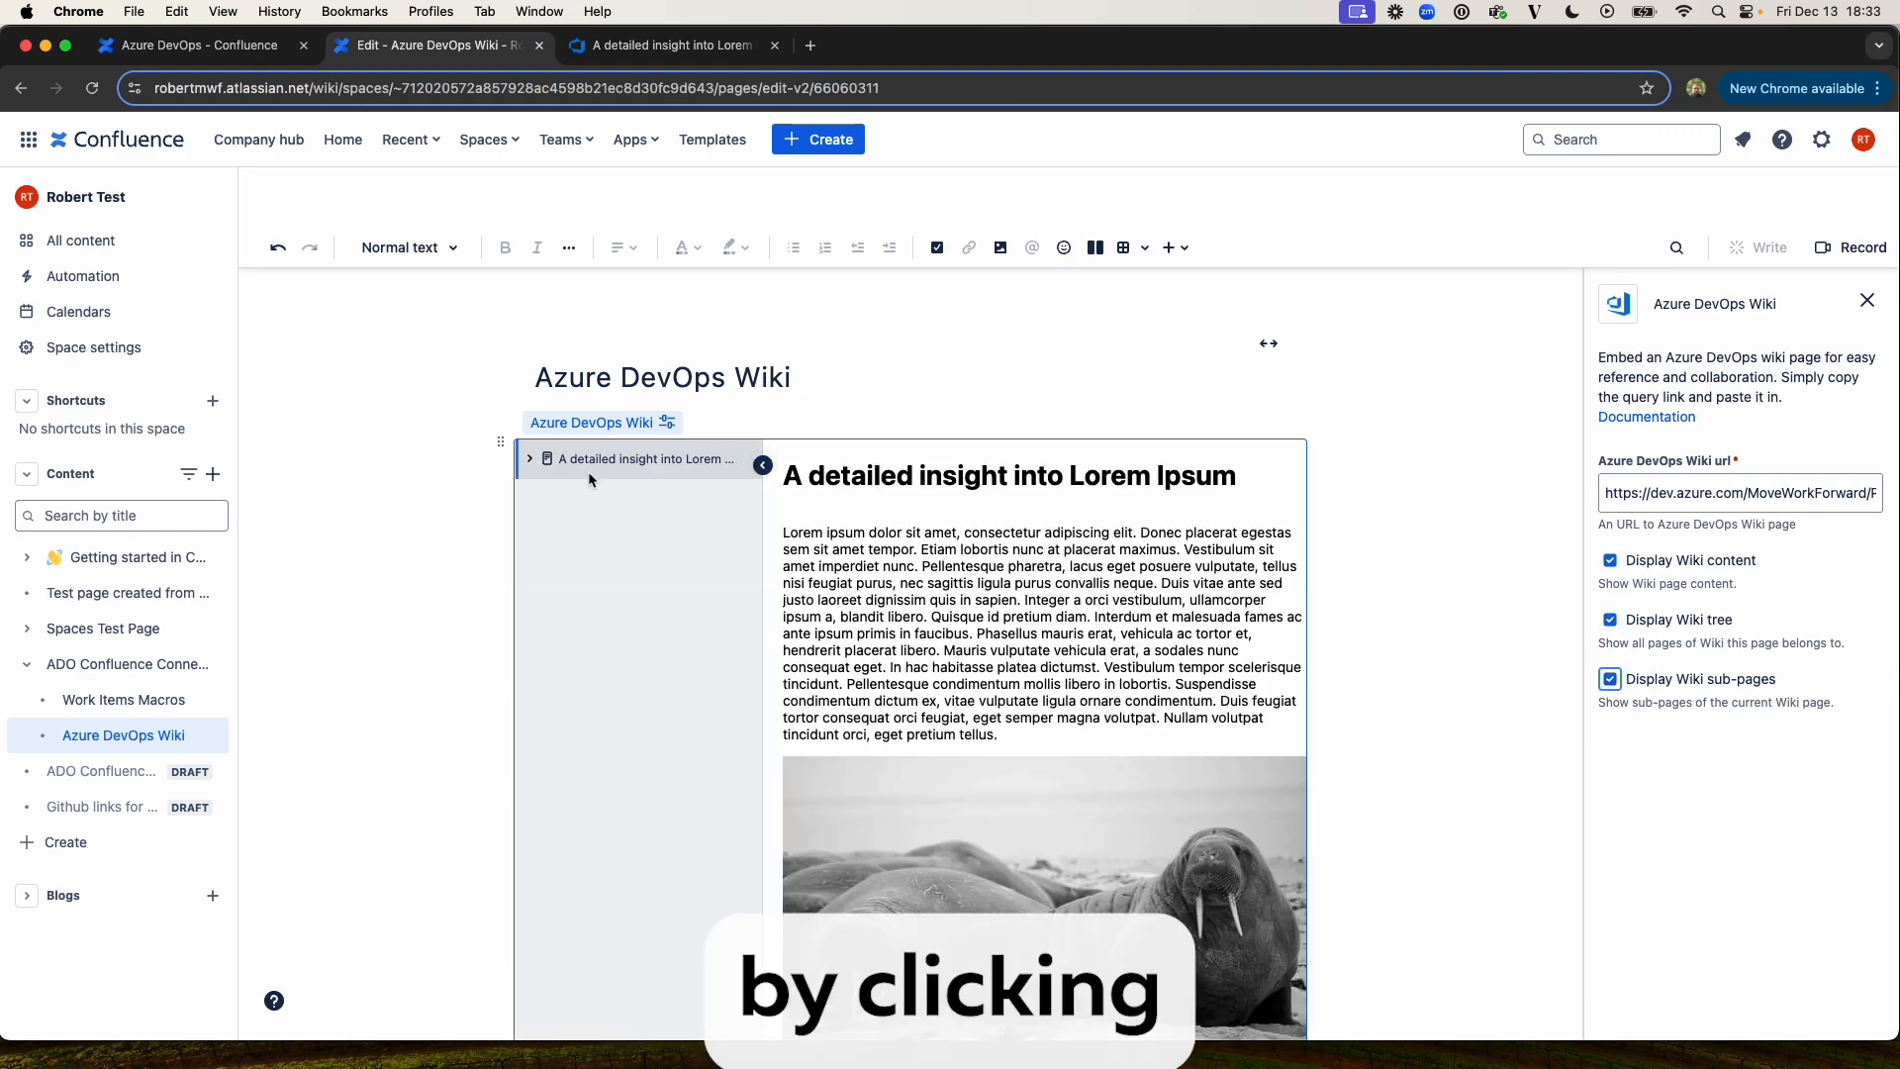
pyautogui.click(529, 458)
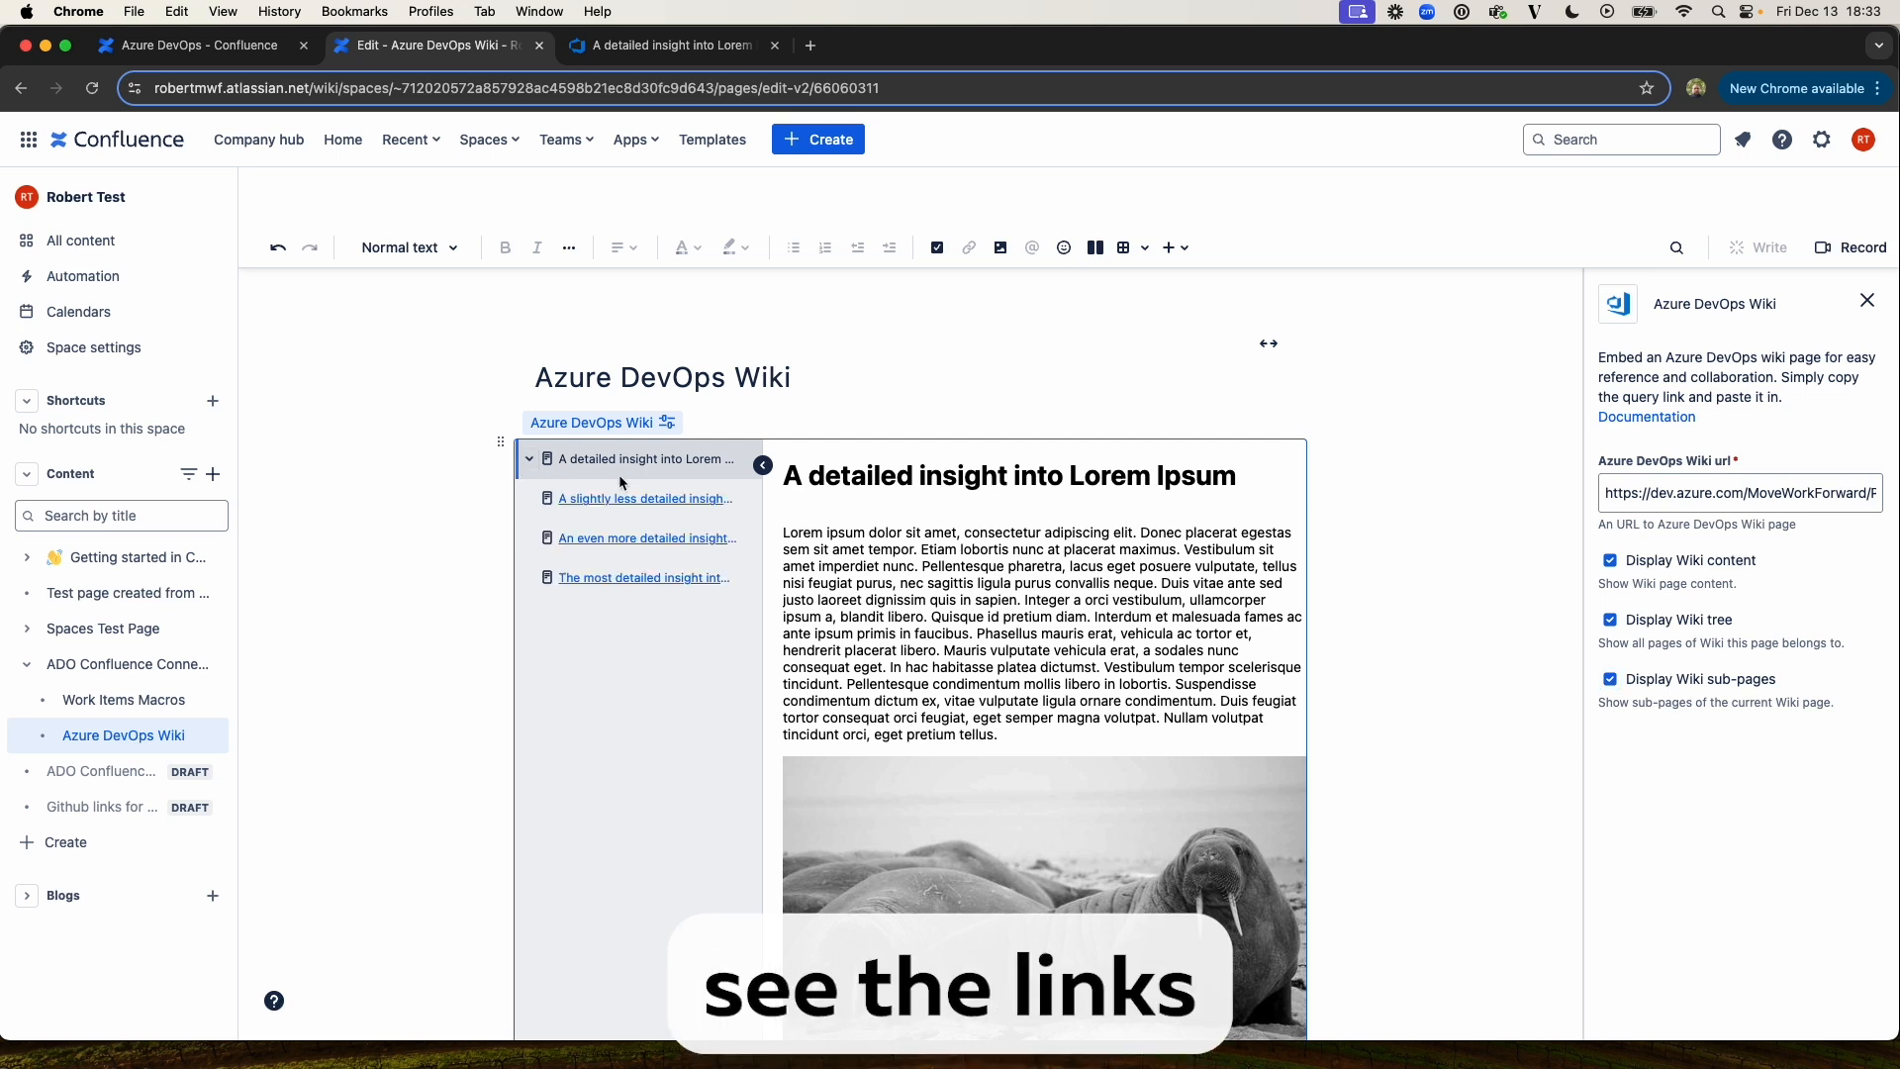
pyautogui.moveTo(619, 498)
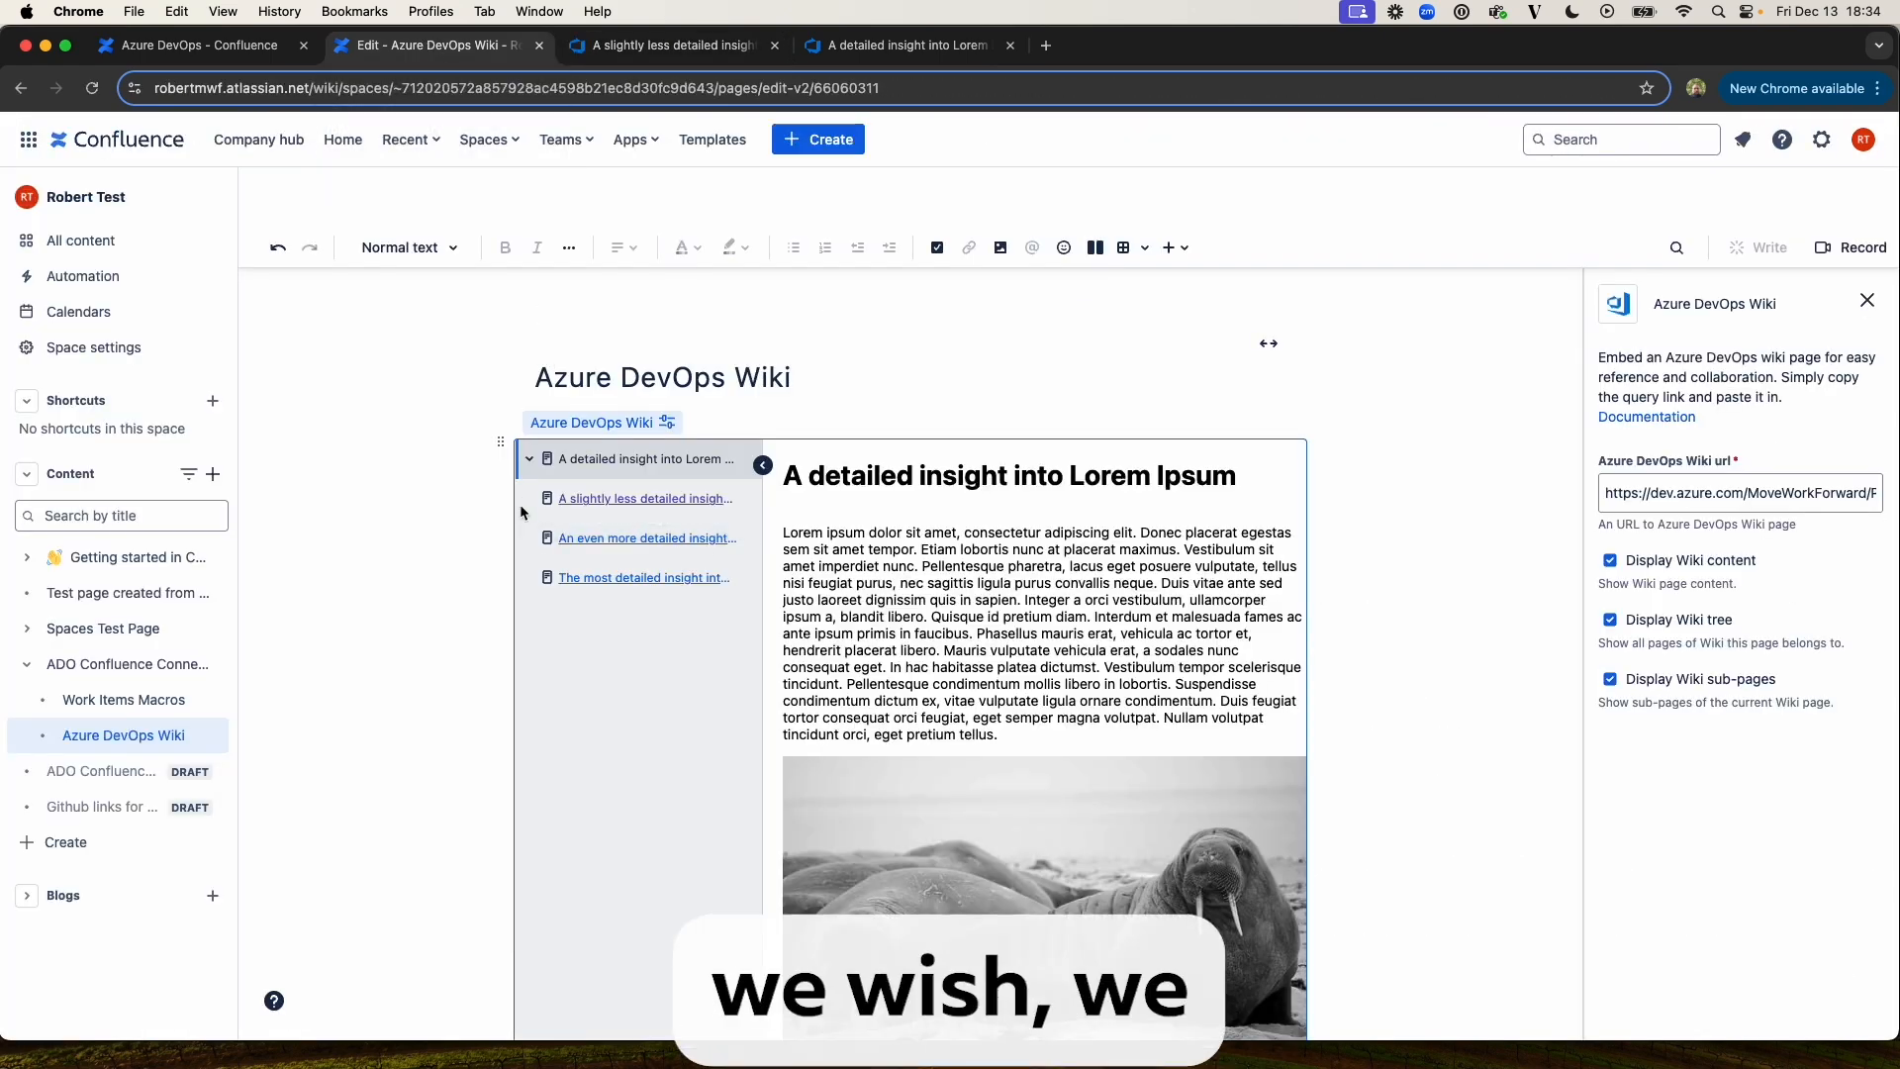
pyautogui.scroll(-3)
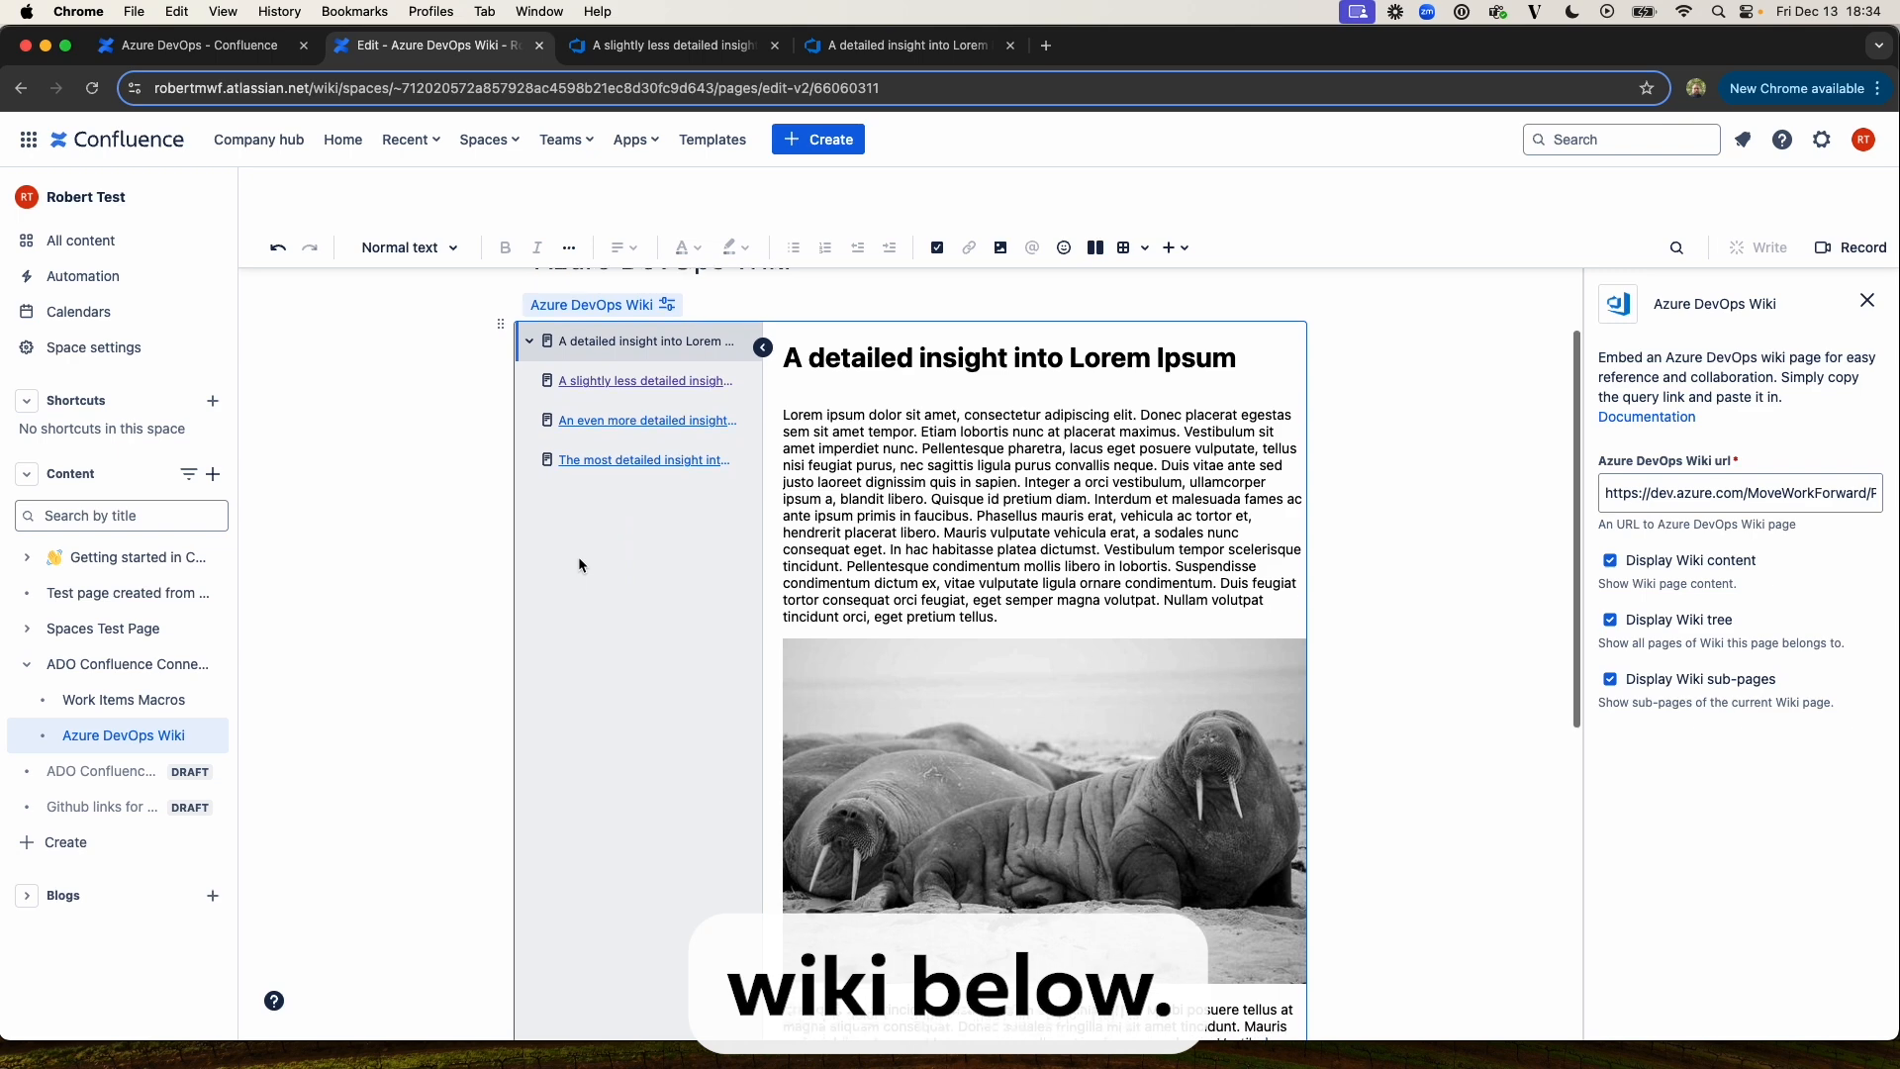
pyautogui.click(1866, 298)
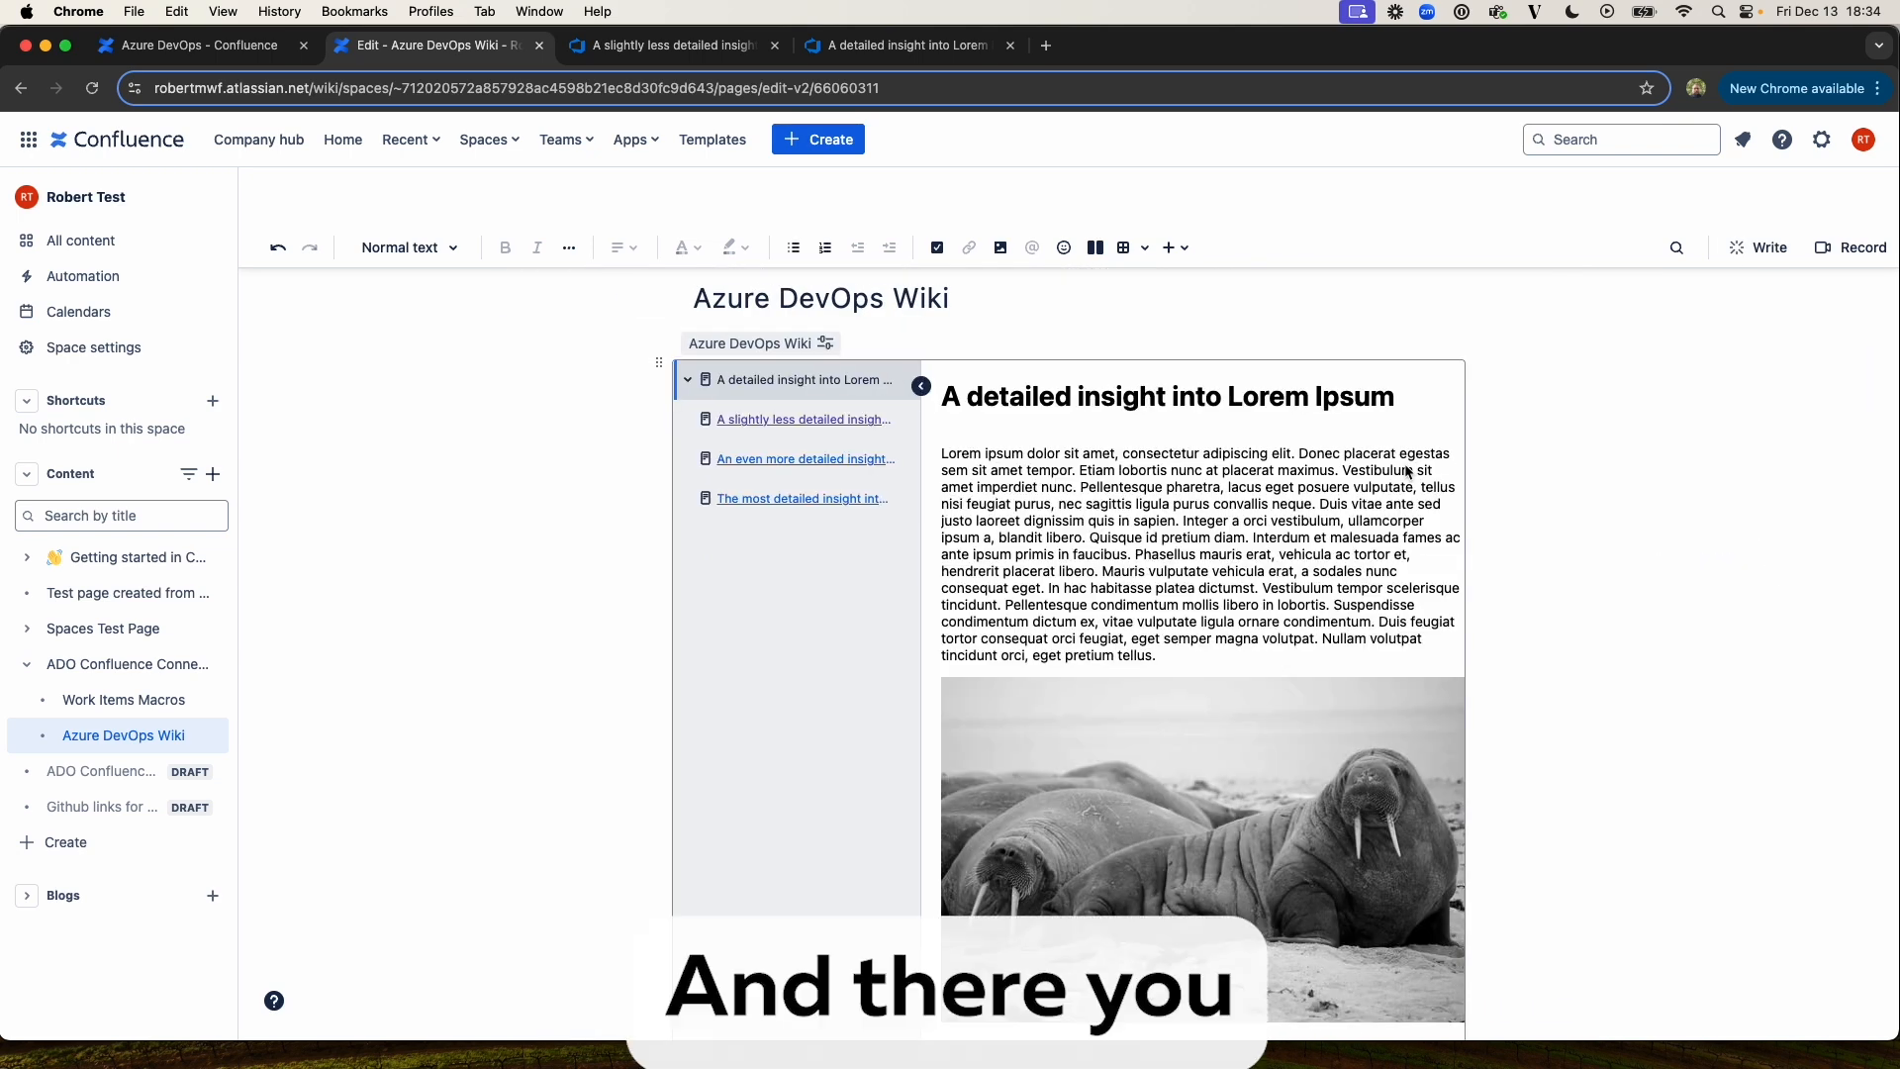